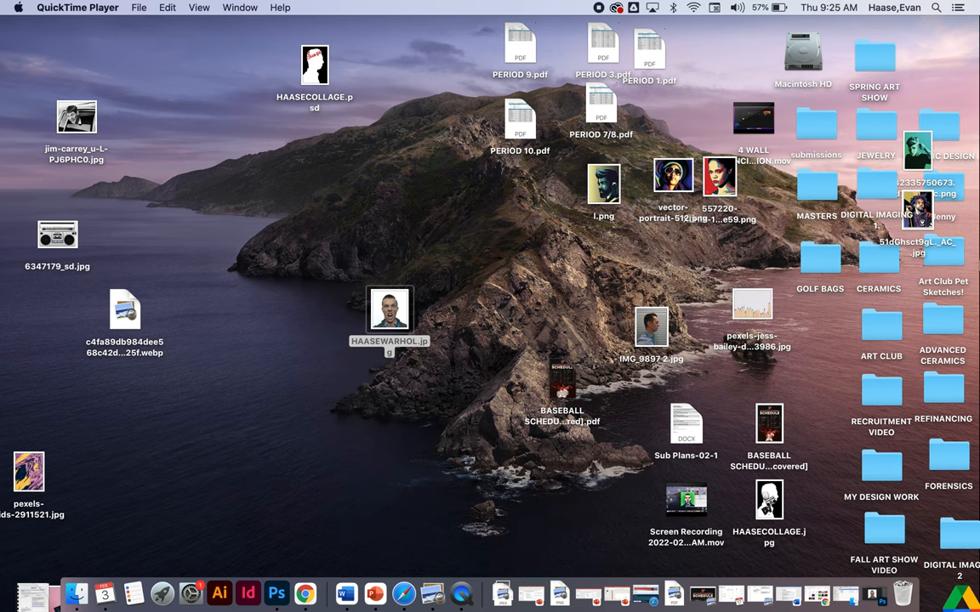
Open HAASEWARHOL.jpg from the Digital Imaging WARHOL folder
double_click(875, 185)
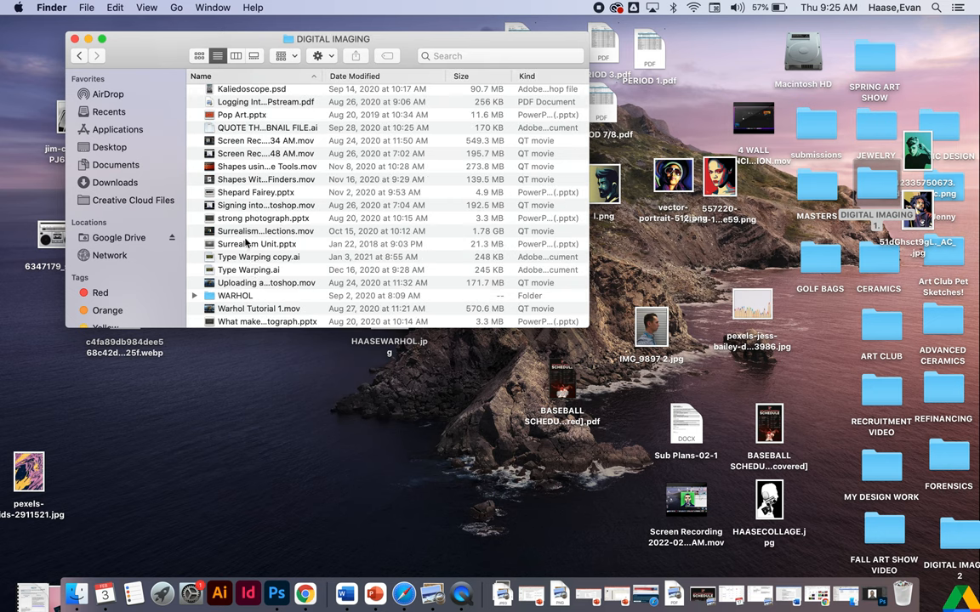
double_click(235, 295)
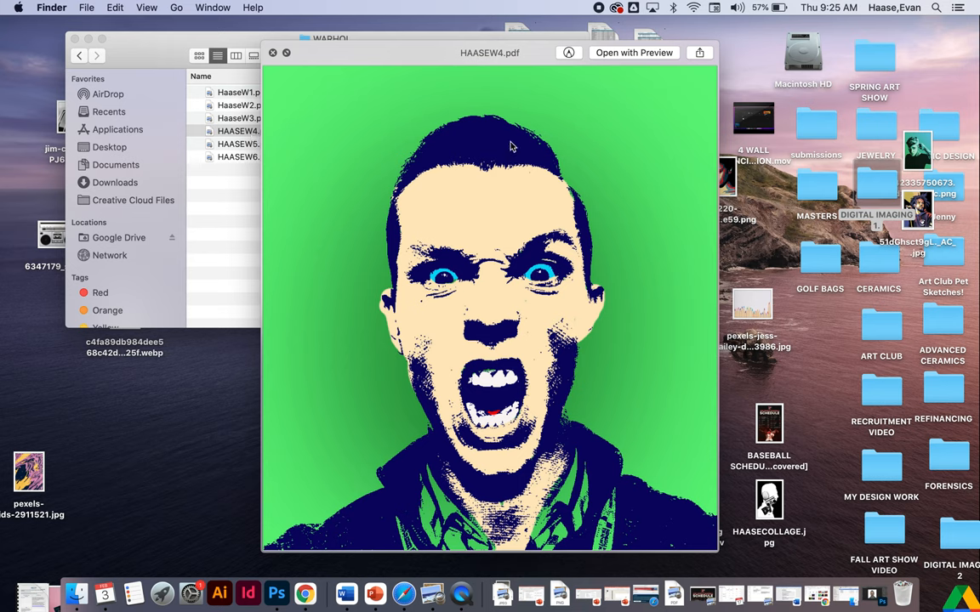
mouse_move(535, 261)
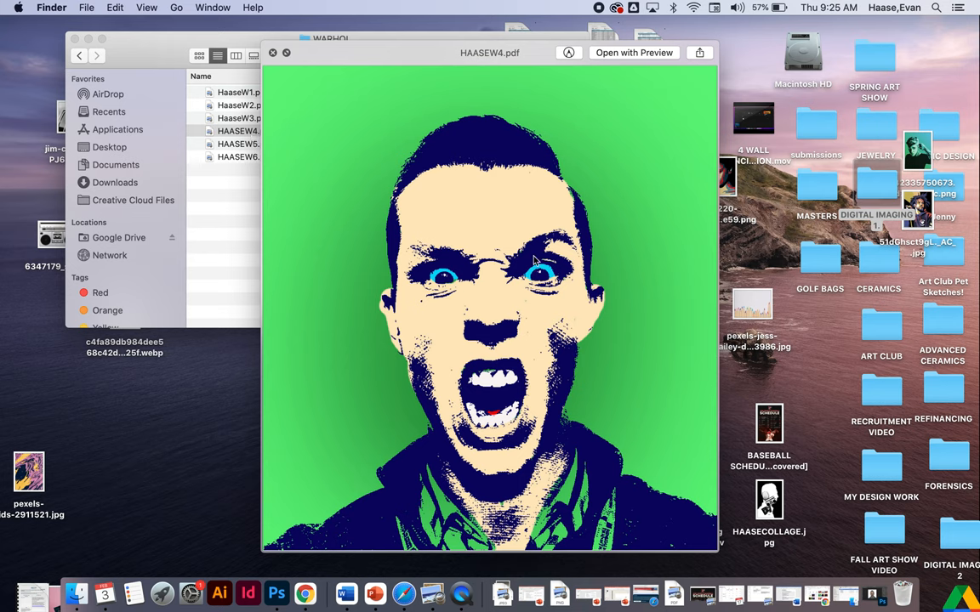
mouse_move(324, 89)
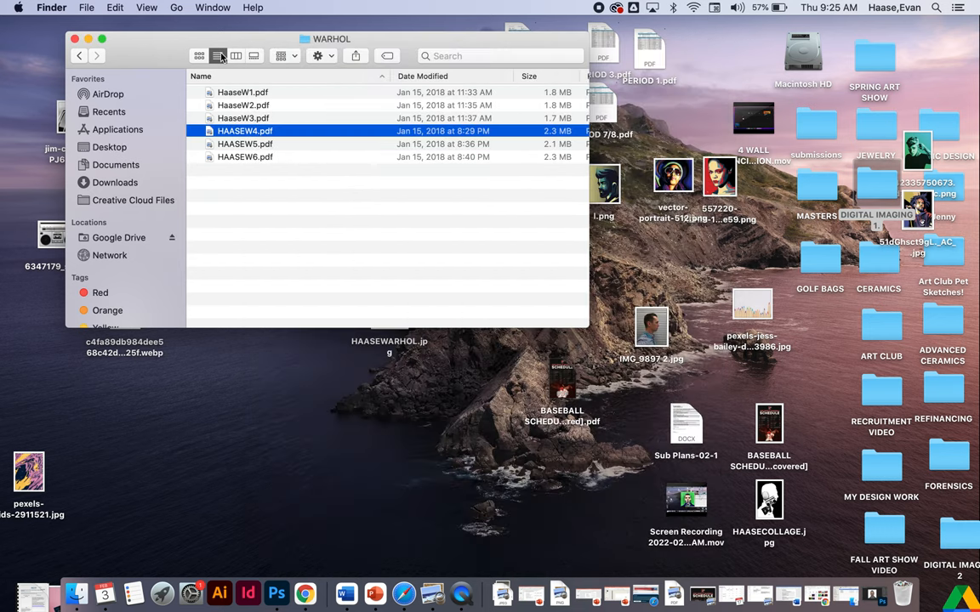
left_click(74, 39)
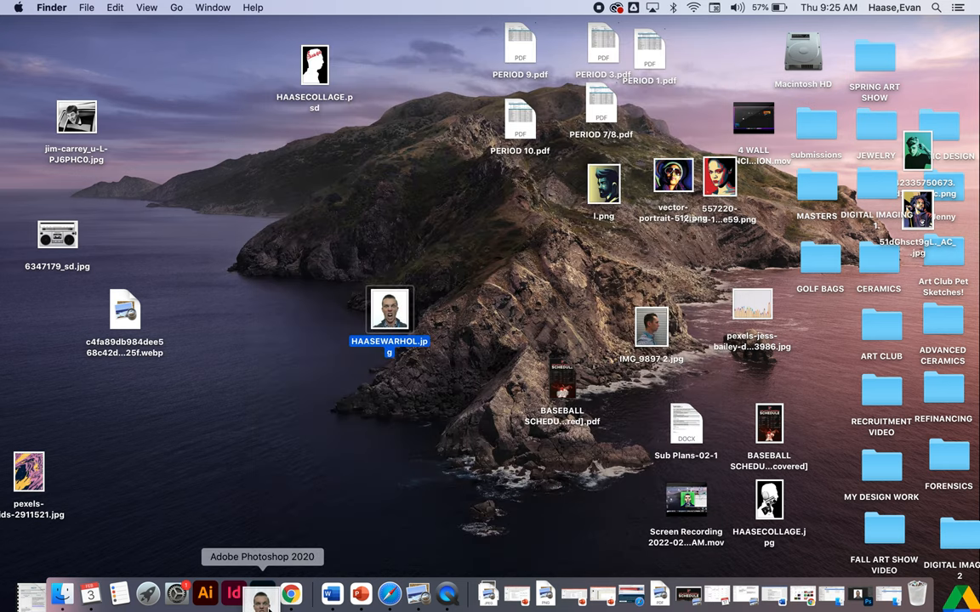
double_click(389, 308)
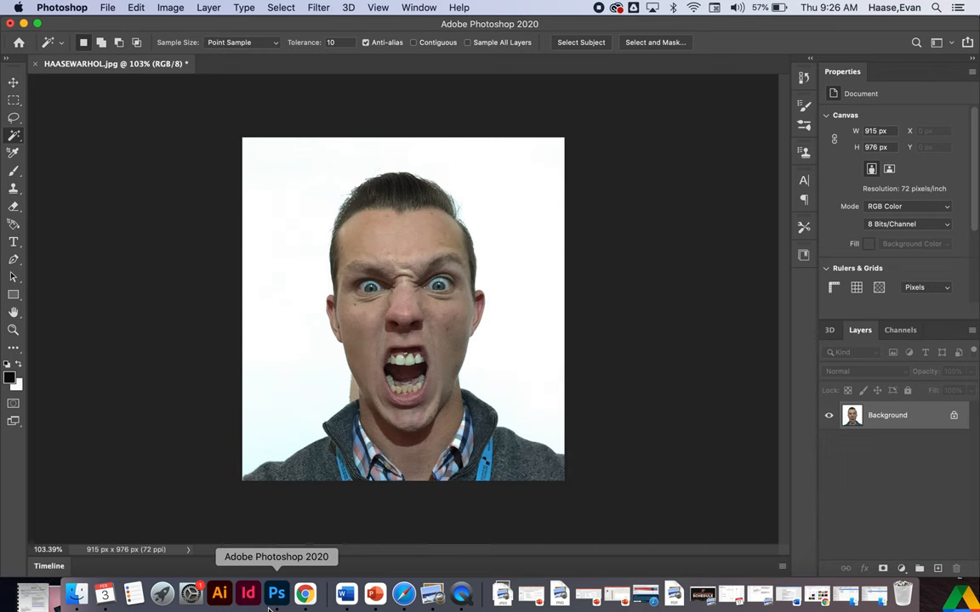
Select the subject, copy it to its own layer and delete the Background layer
left_click(13, 134)
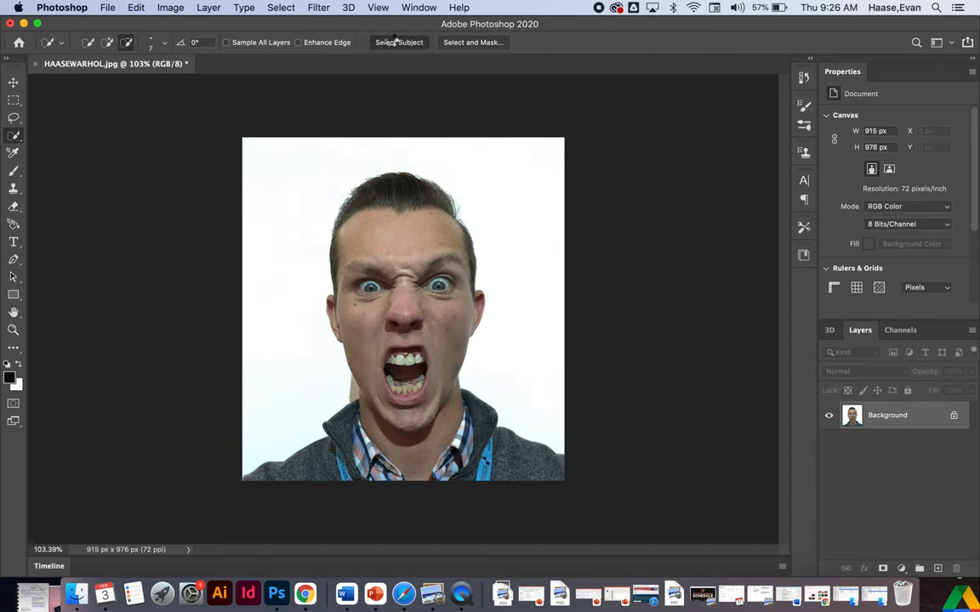
left_click(399, 42)
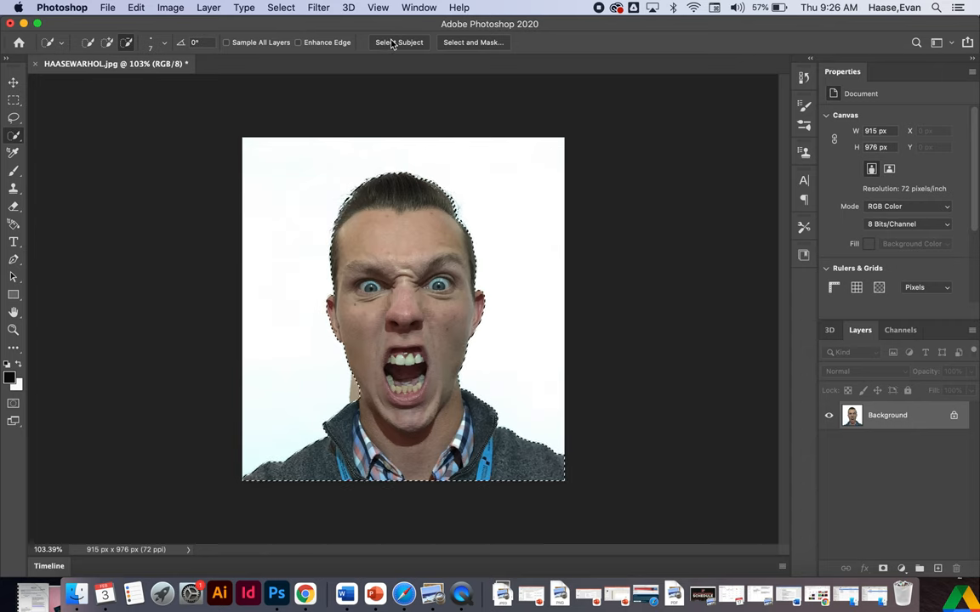
mouse_move(399, 41)
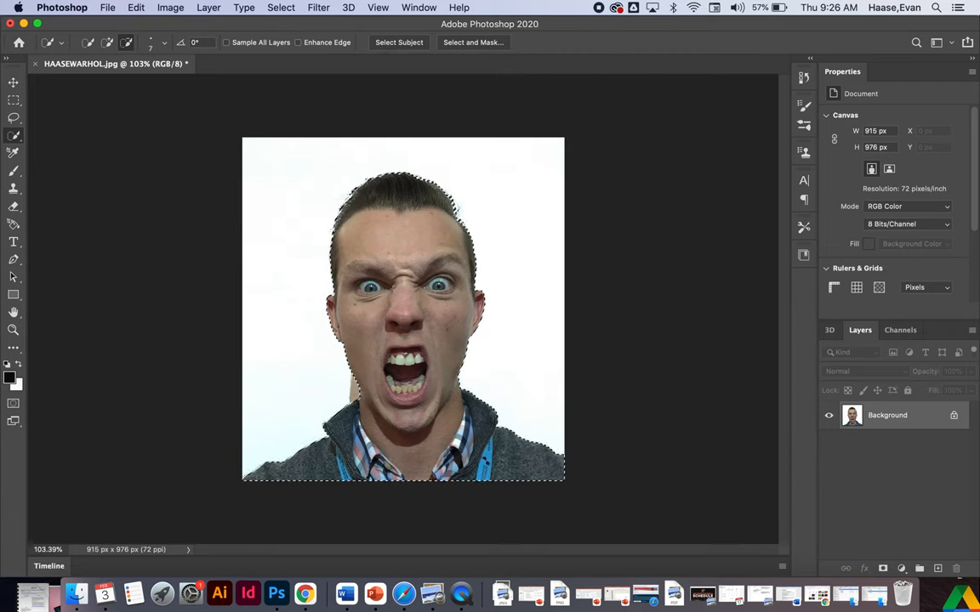
mouse_move(394, 292)
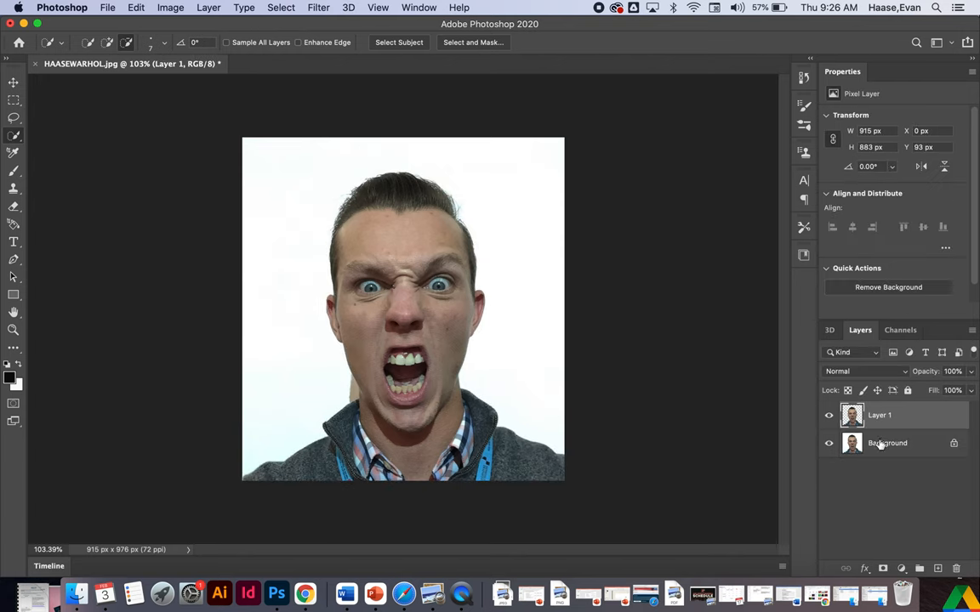
left_click(887, 444)
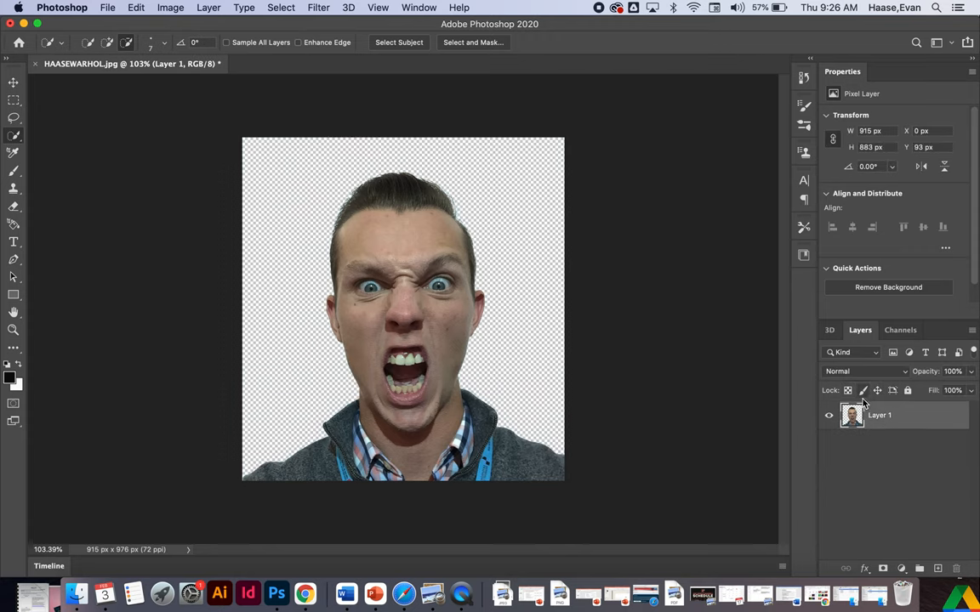
left_click(12, 83)
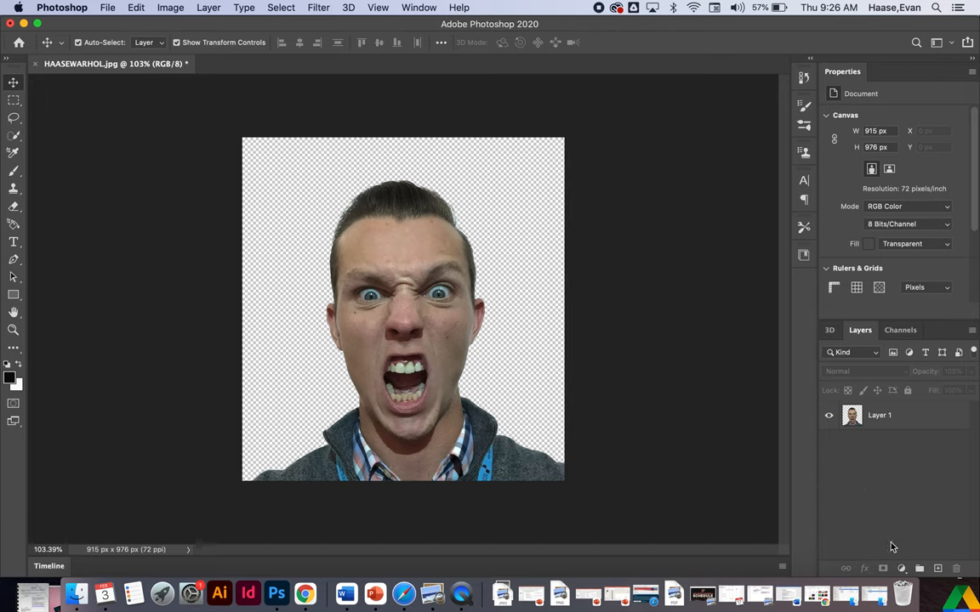
mouse_move(901, 568)
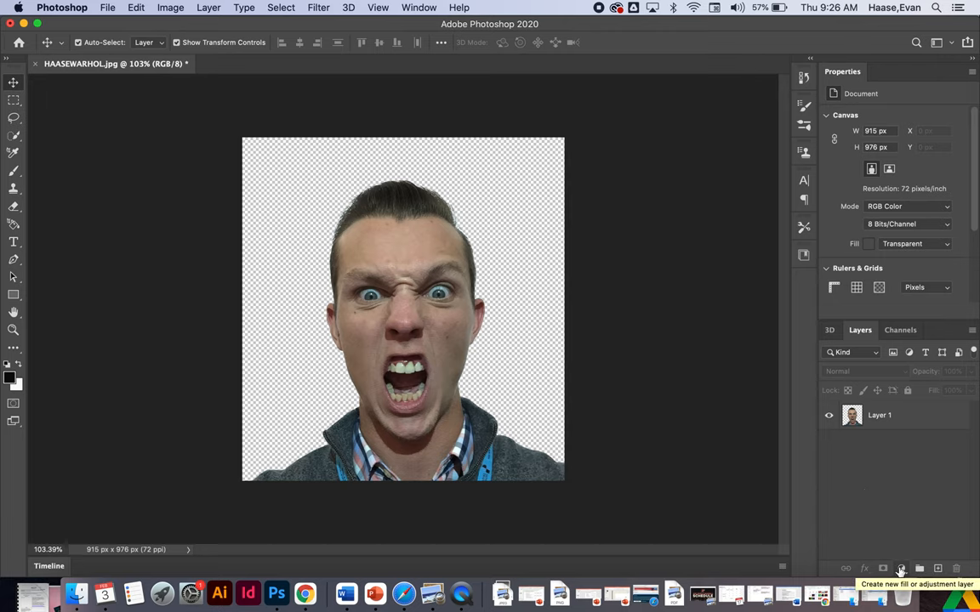
Add a white Solid Color fill layer below Layer 1, then reselect Layer 1
left_click(900, 568)
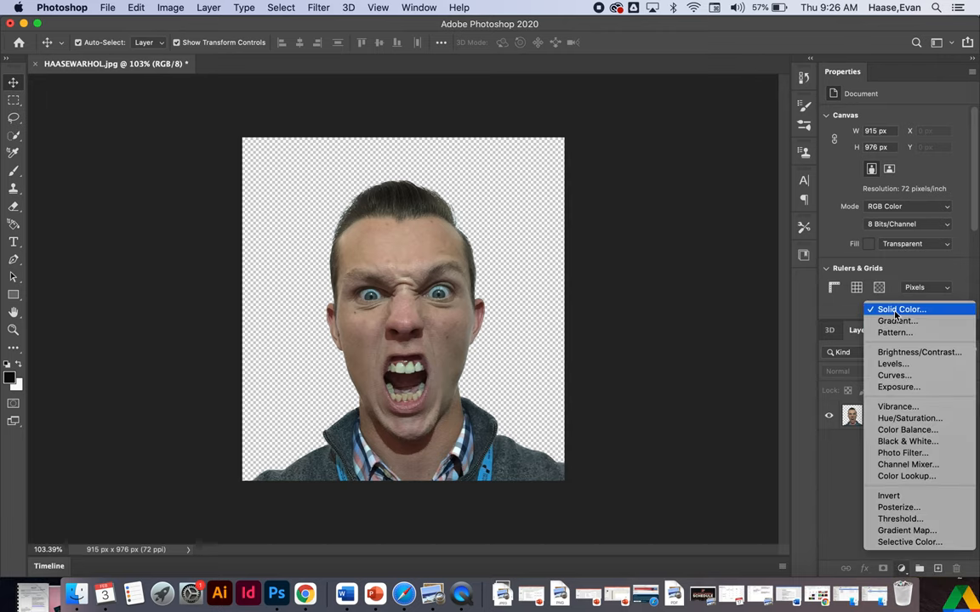
left_click(901, 309)
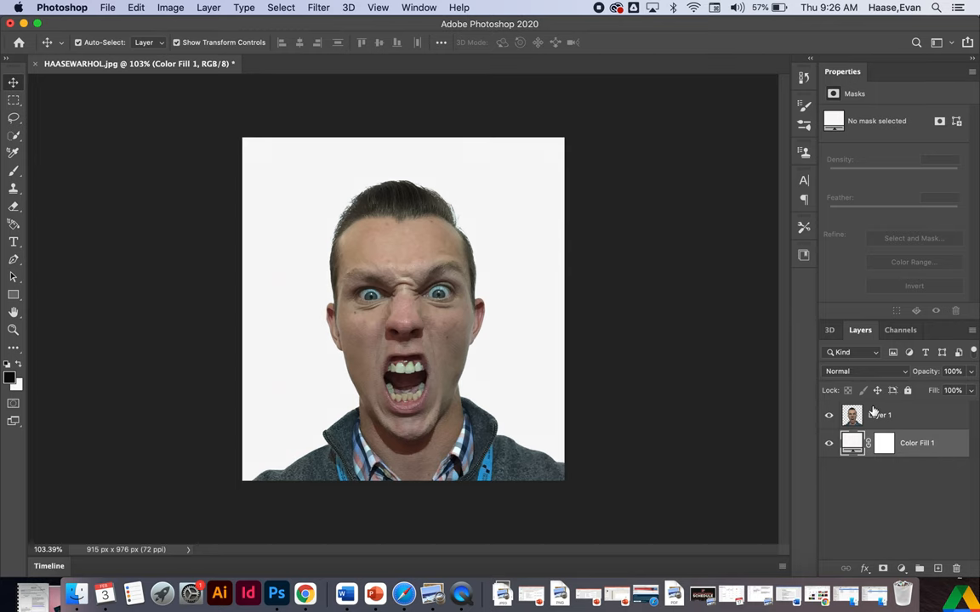
left_click(880, 415)
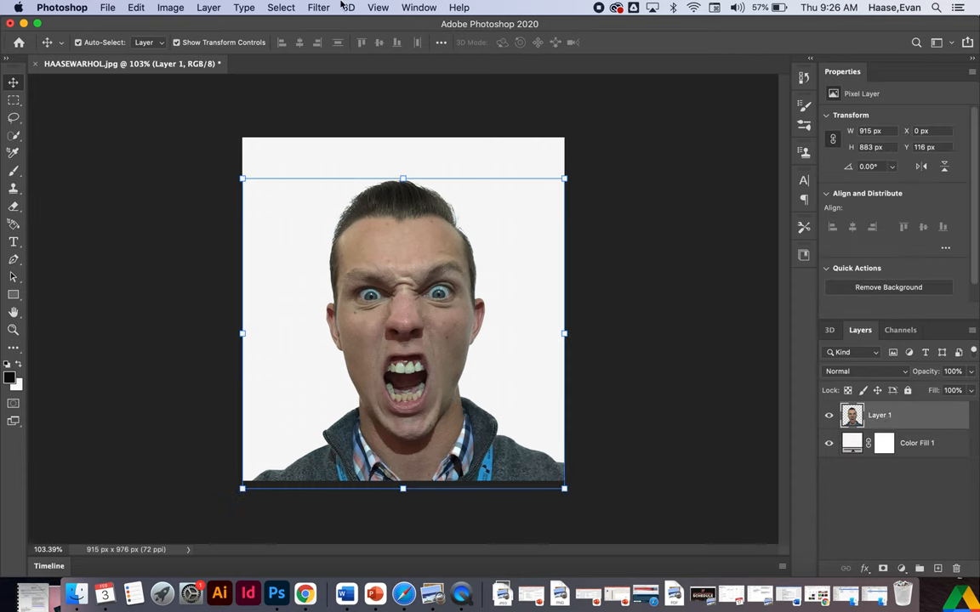
Apply a Threshold adjustment at level 103 to the cut-out face layer
left_click(170, 8)
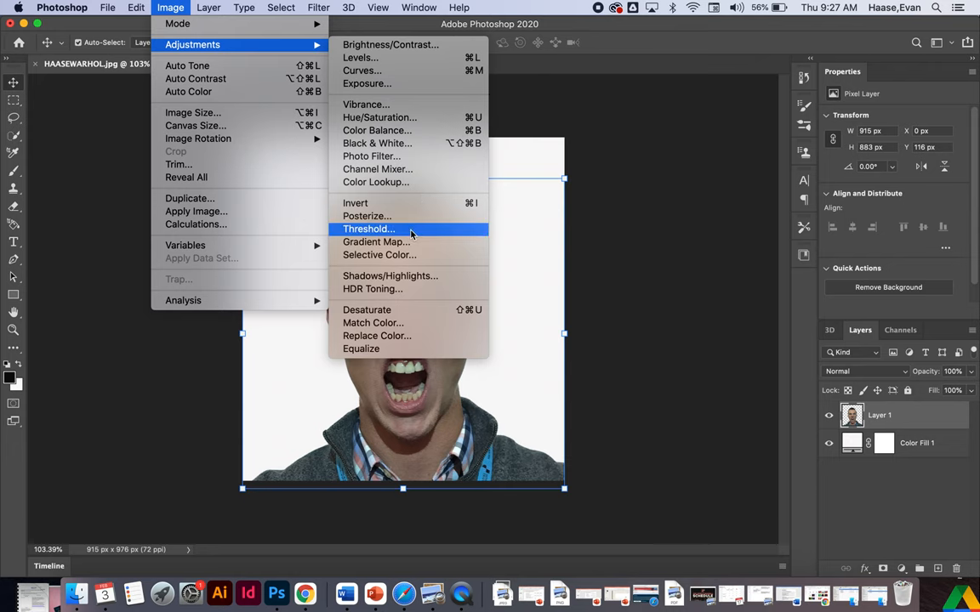
left_click(369, 229)
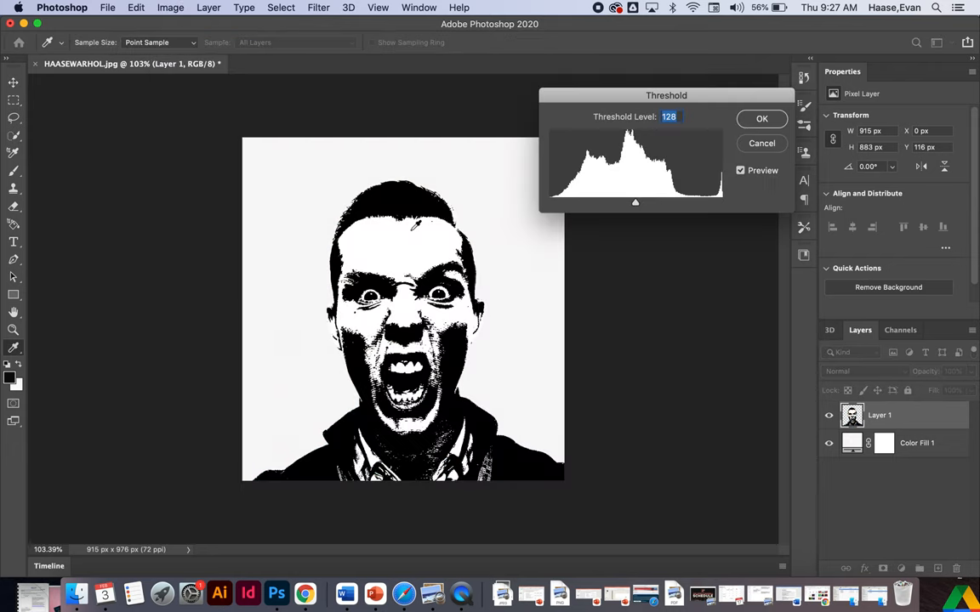
mouse_move(635, 211)
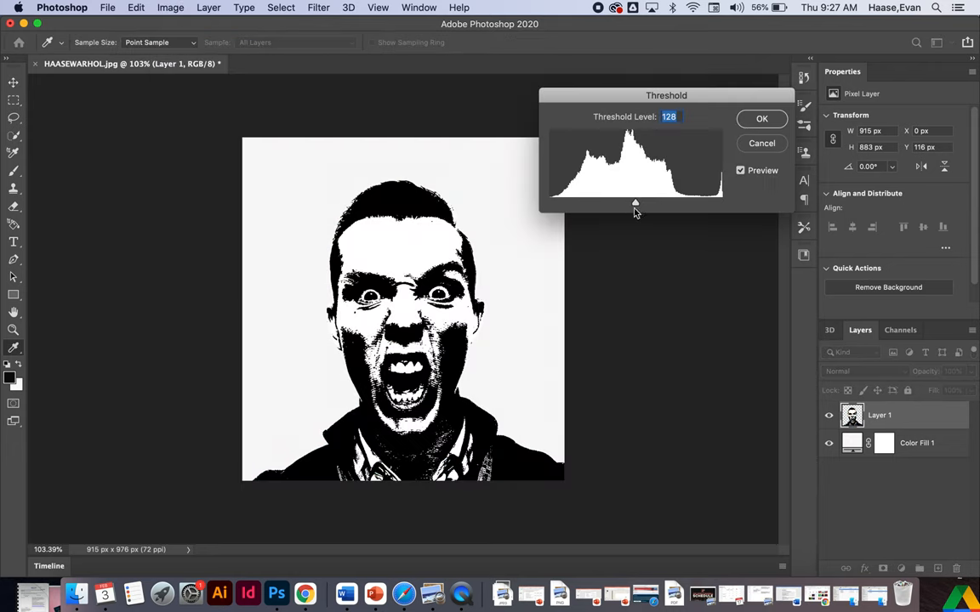
left_click_drag(635, 204, 628, 204)
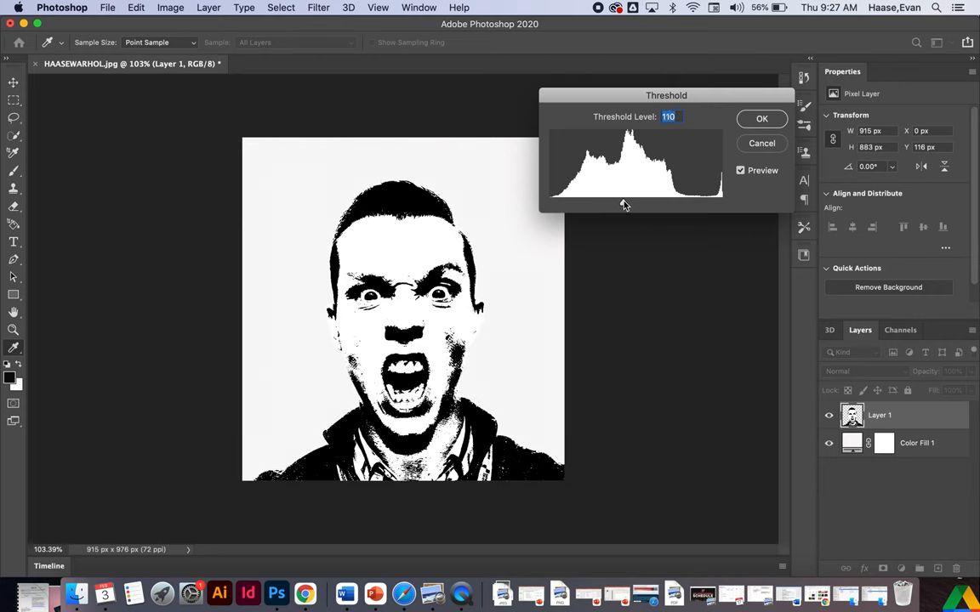
left_click_drag(621, 203, 626, 203)
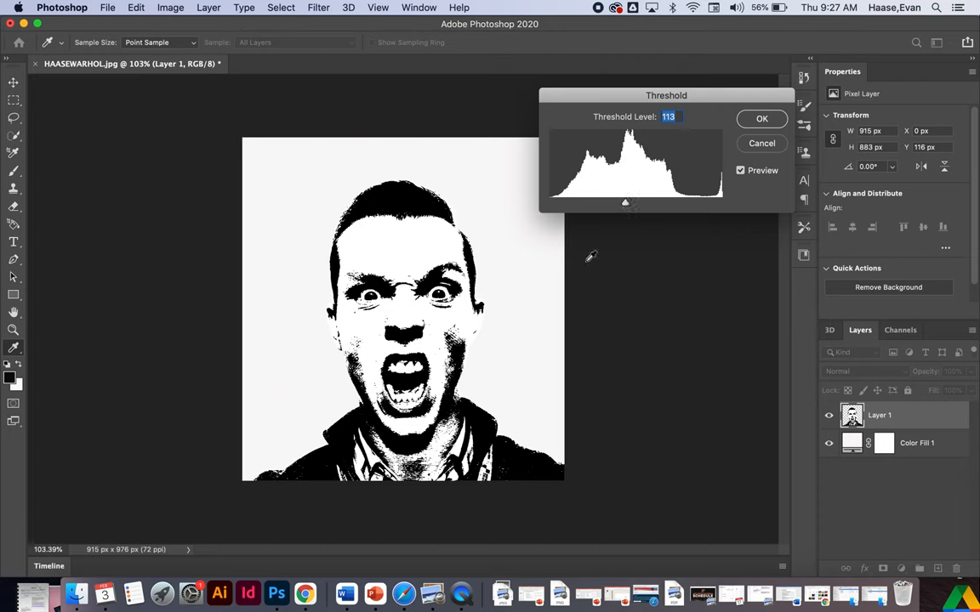
mouse_move(432, 314)
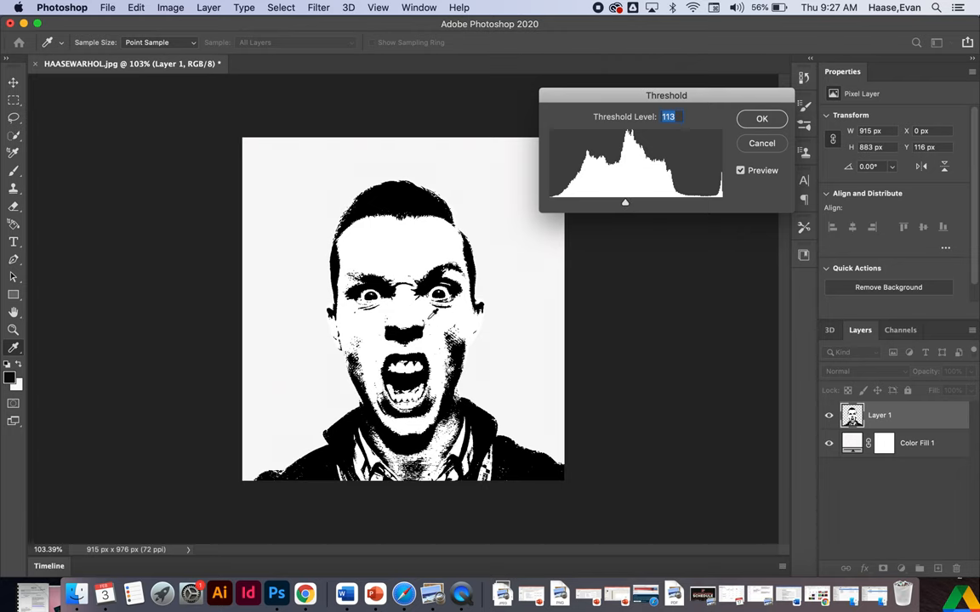
left_click_drag(625, 203, 721, 203)
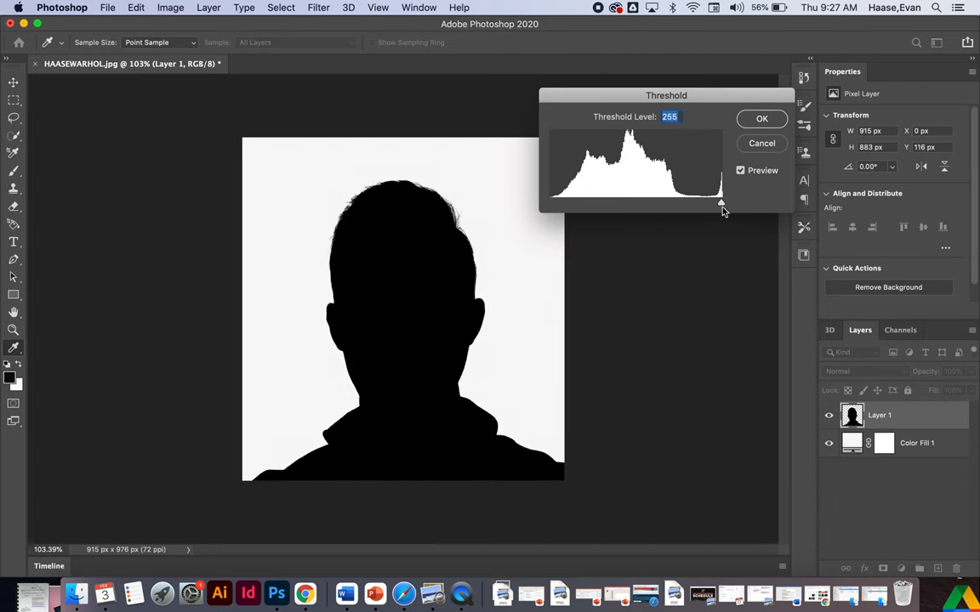
left_click_drag(721, 203, 663, 203)
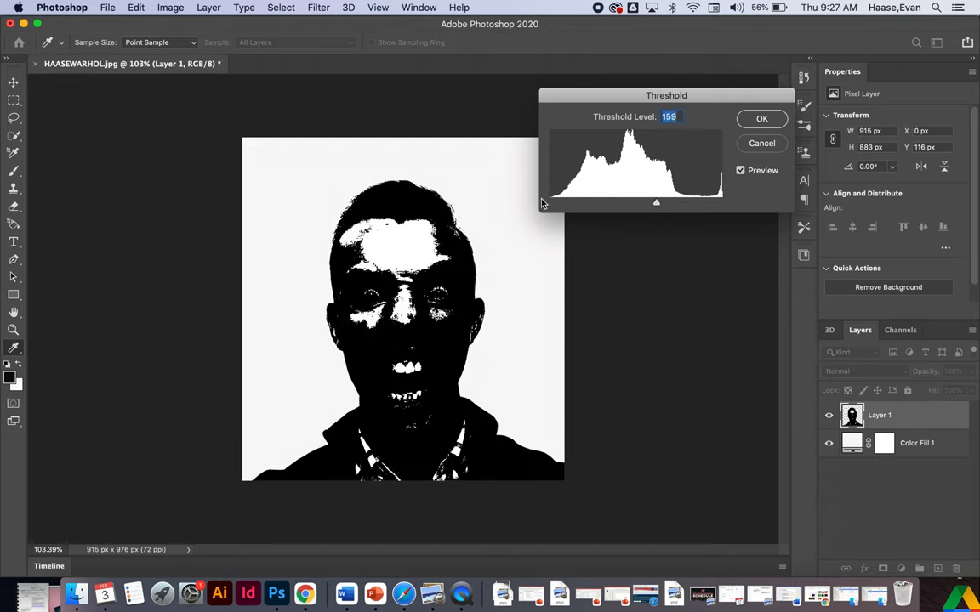
left_click_drag(656, 203, 591, 203)
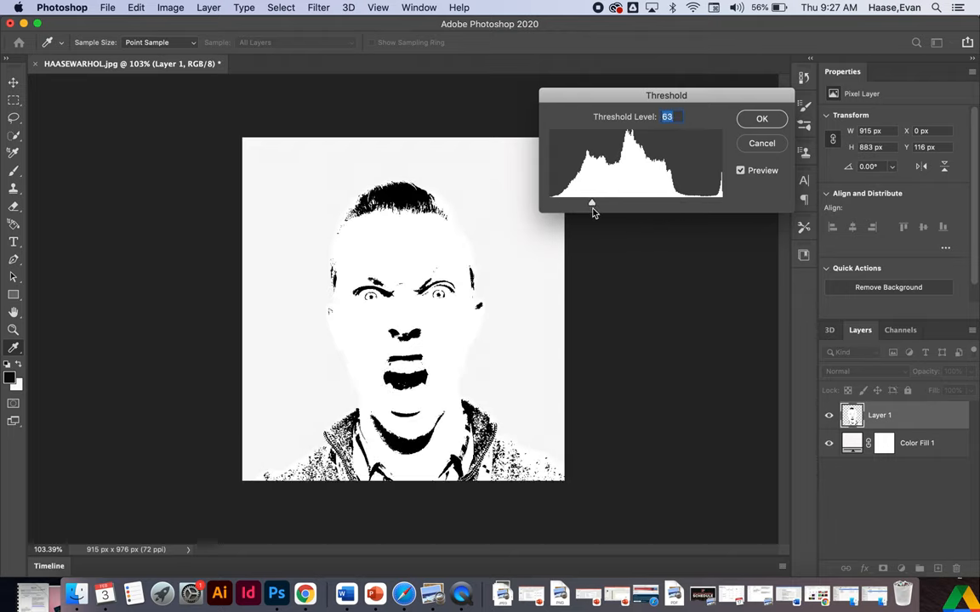
left_click_drag(592, 203, 614, 203)
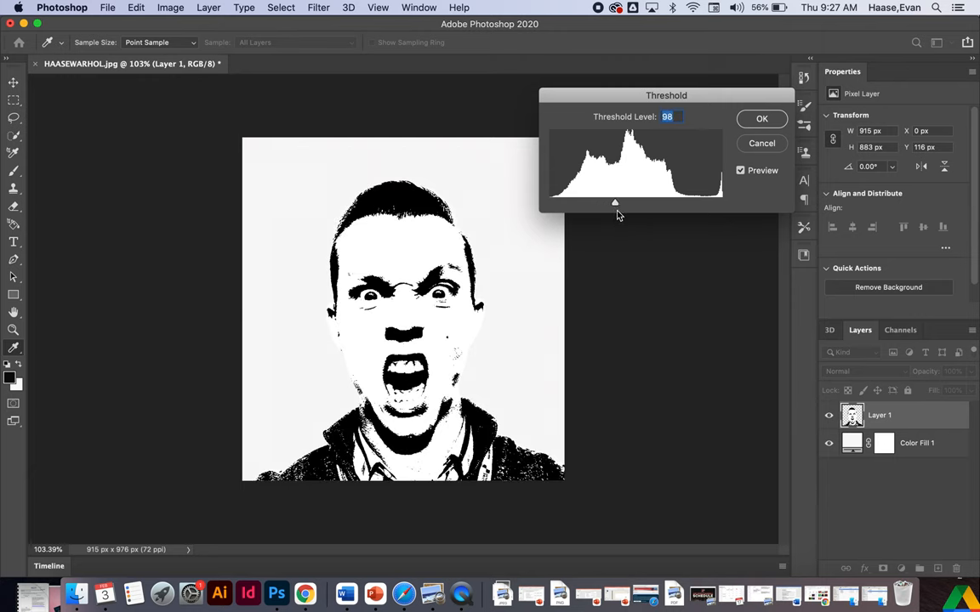
left_click_drag(615, 203, 618, 203)
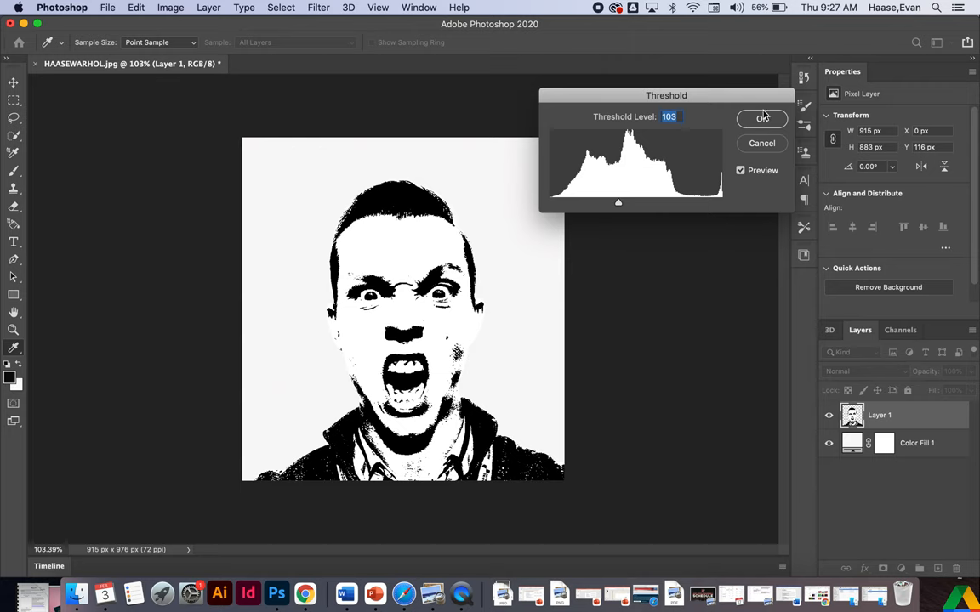
left_click(763, 118)
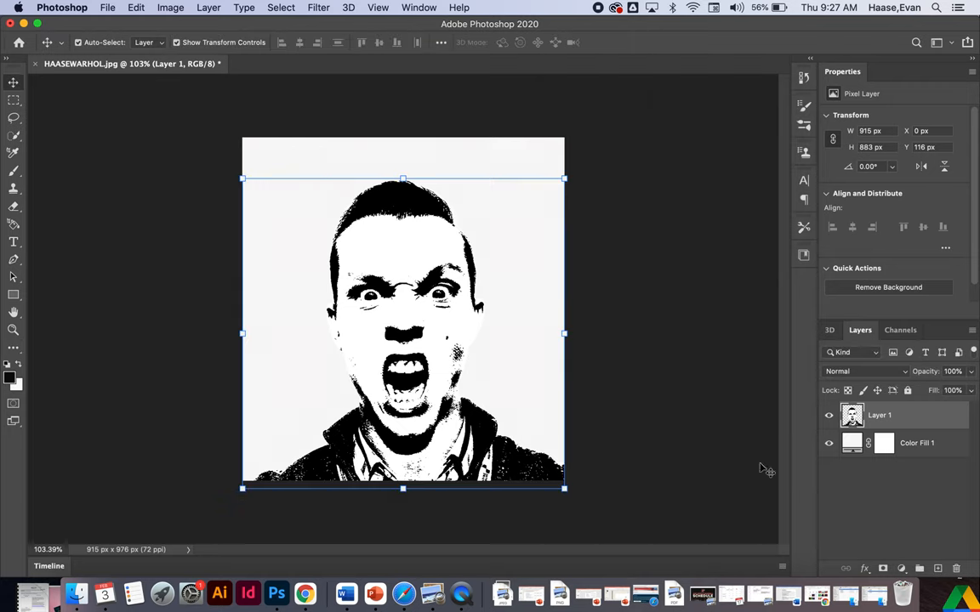
Hide the white fill layer, return to the portrait document, and choose the Magic Wand Tool
left_click(828, 442)
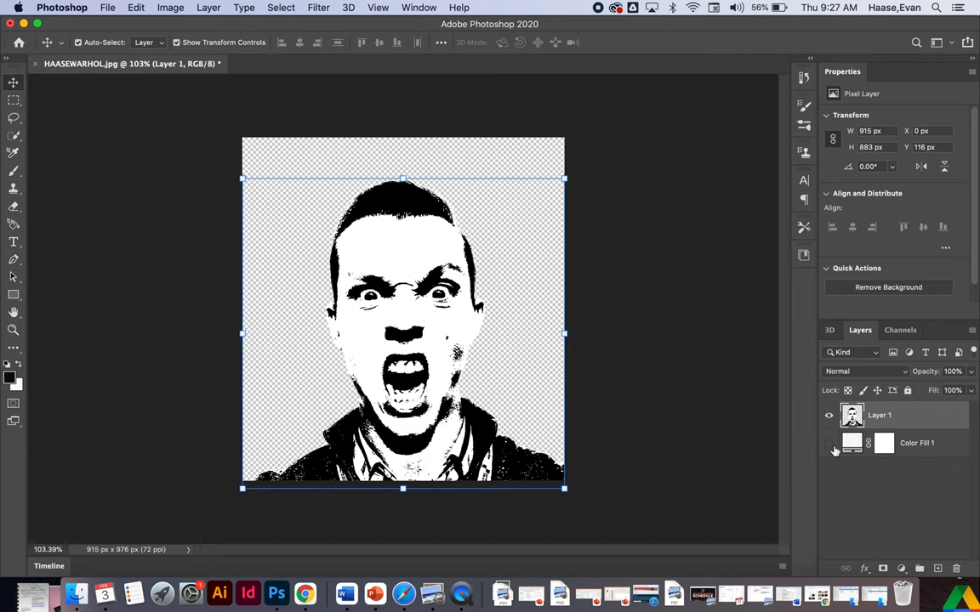
mouse_move(375, 593)
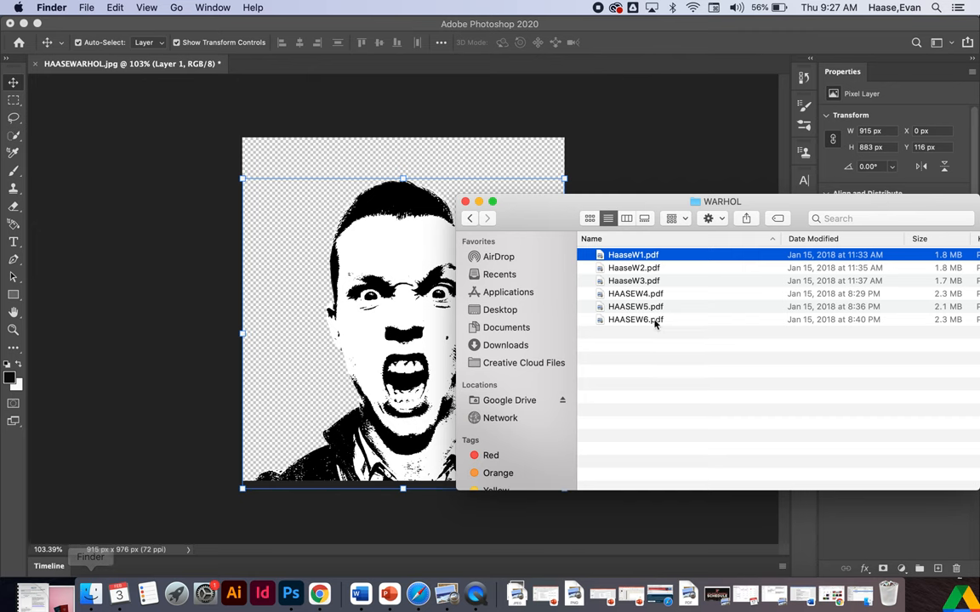
double_click(634, 294)
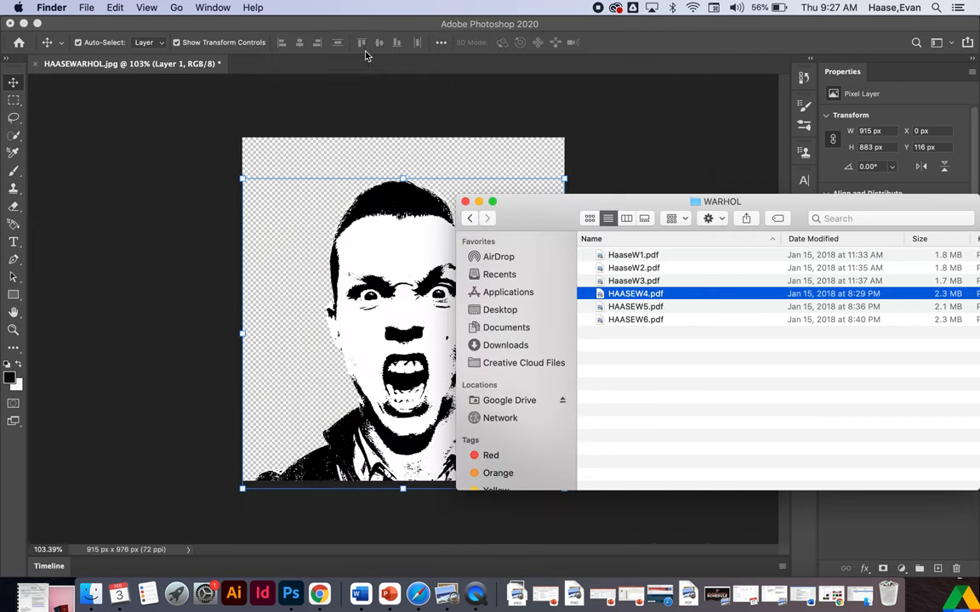
left_click(465, 202)
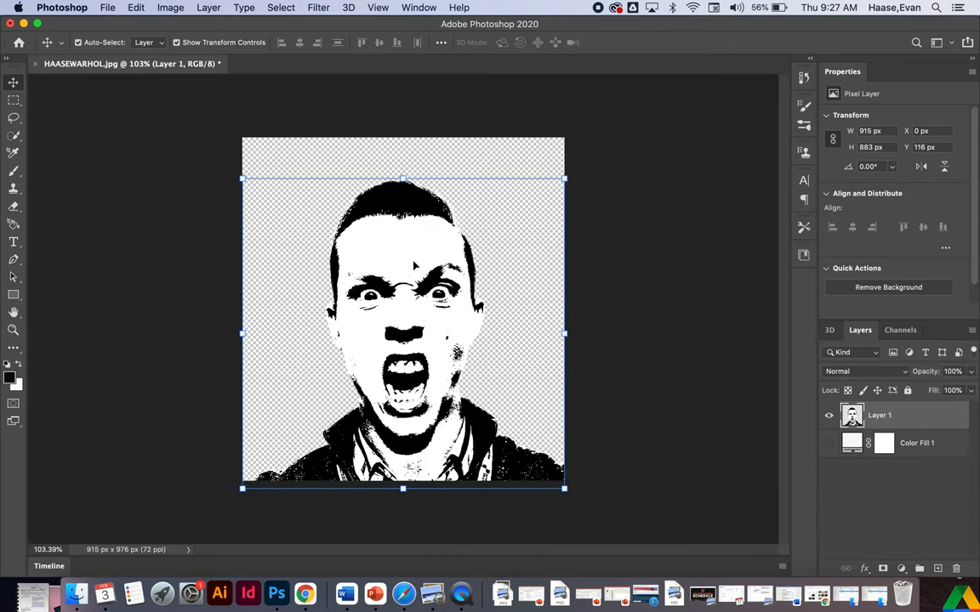
left_click(13, 151)
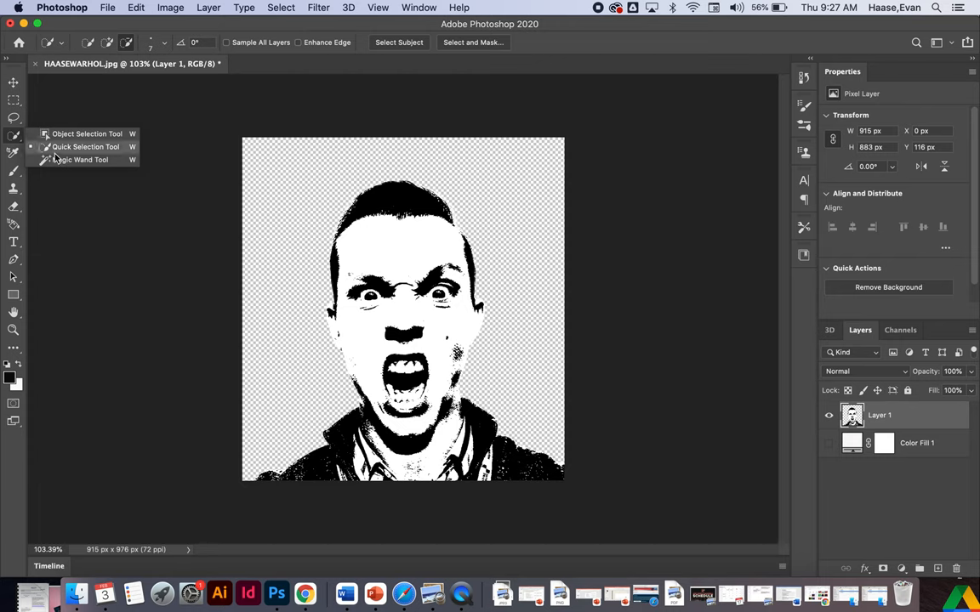
left_click(82, 160)
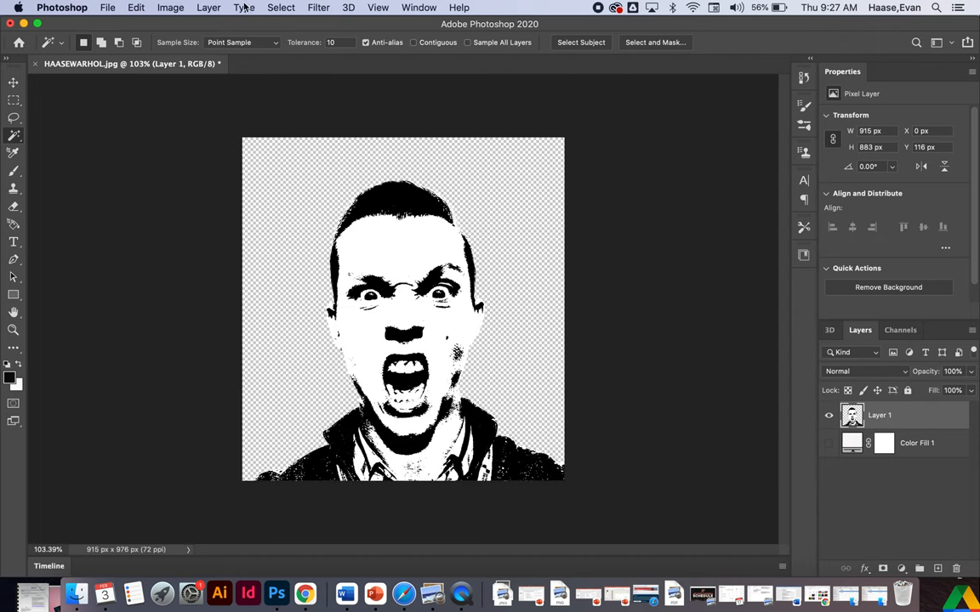
Copy the Color Range black selection to Layer 2, delete Layer 1, and show Color Fill 1
left_click(281, 6)
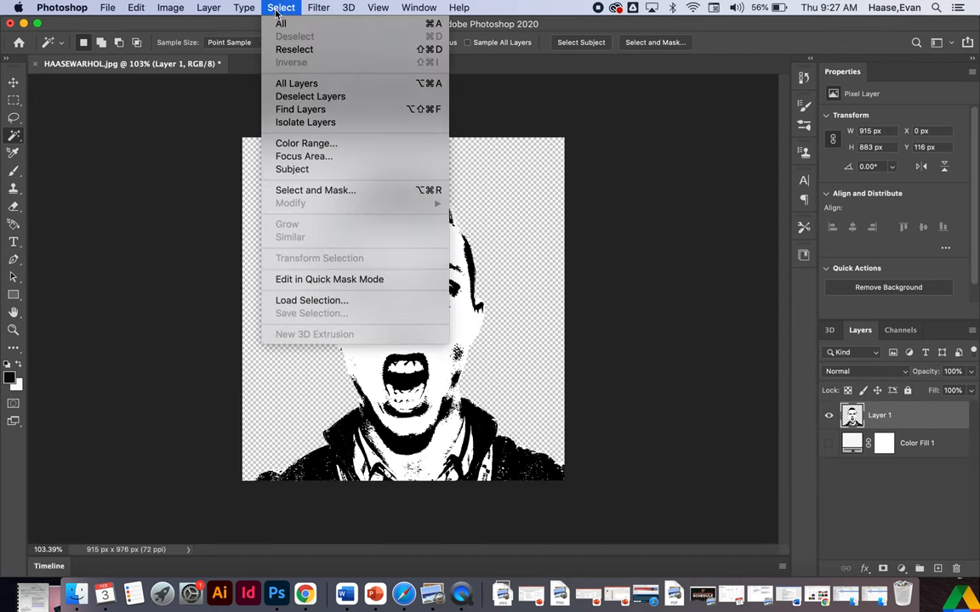
mouse_move(306, 143)
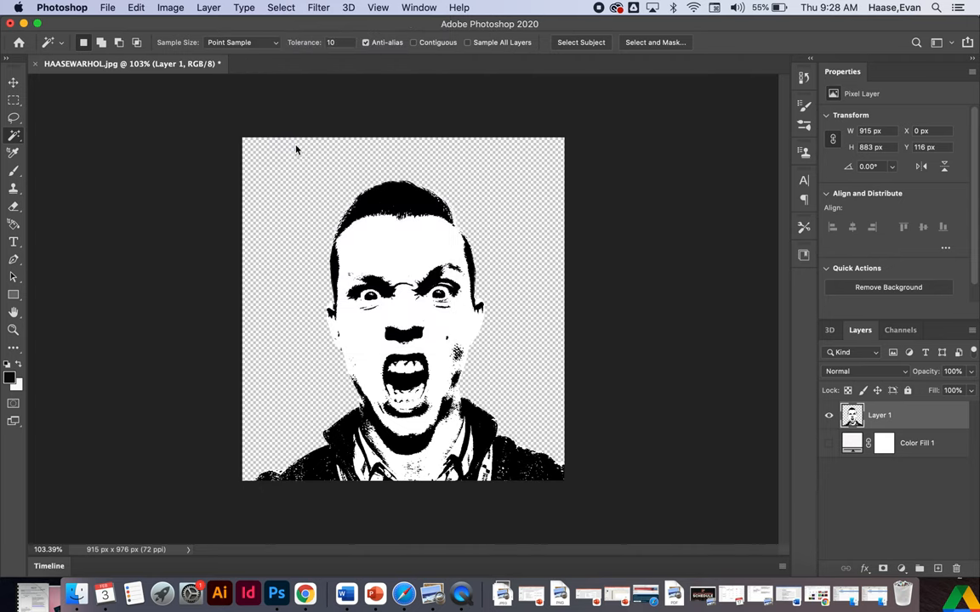
left_click(281, 6)
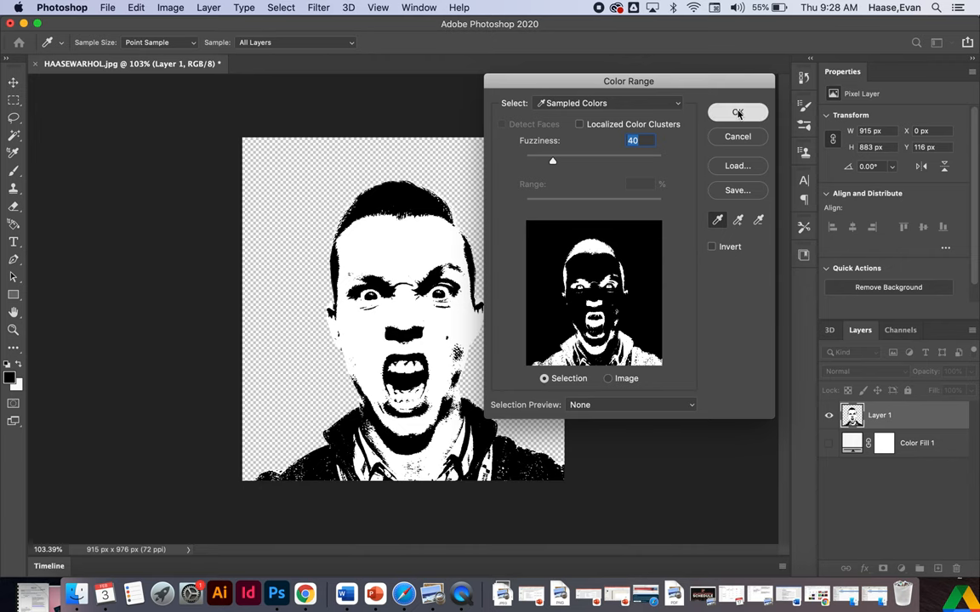
left_click(736, 113)
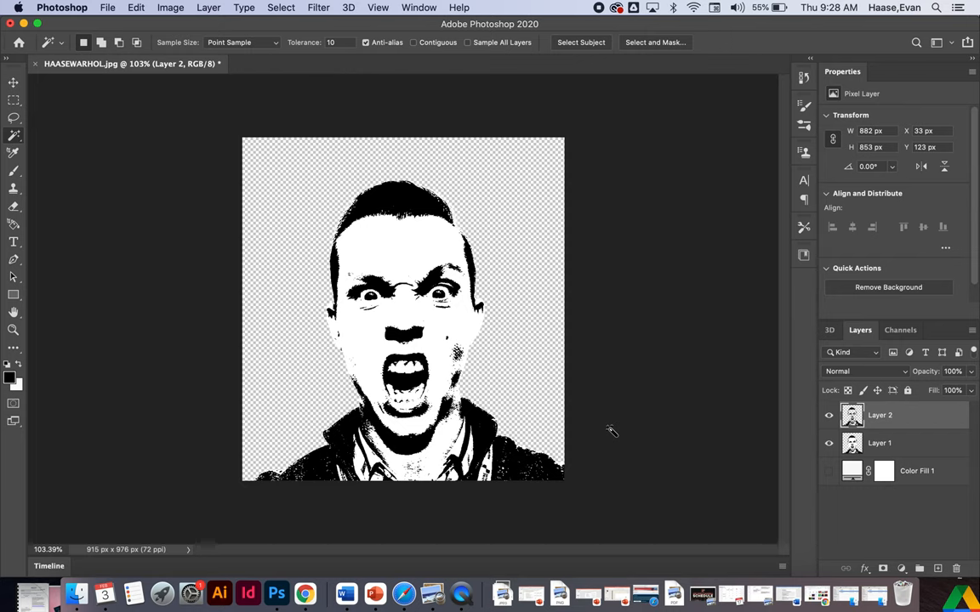
left_click(879, 442)
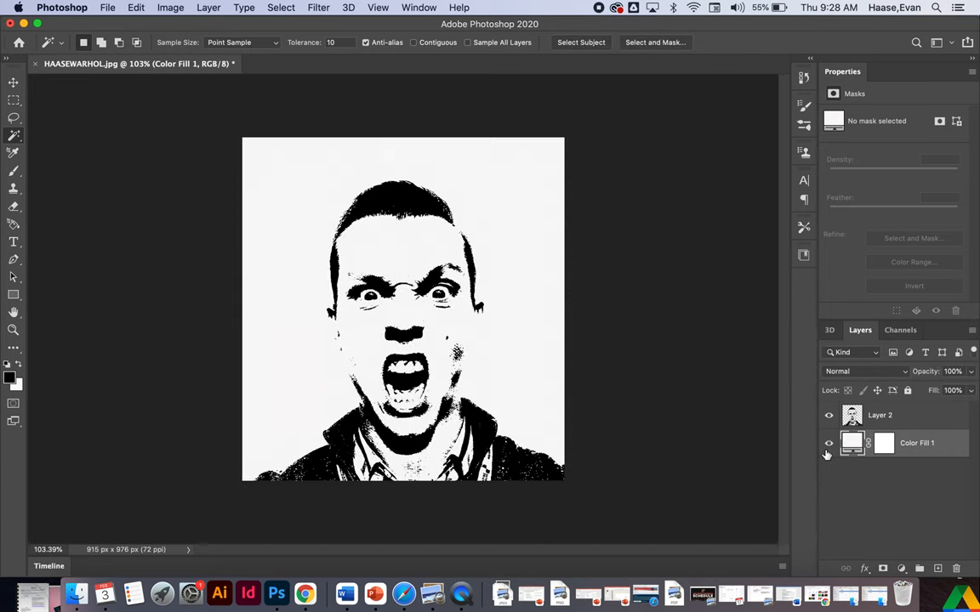
mouse_move(829, 443)
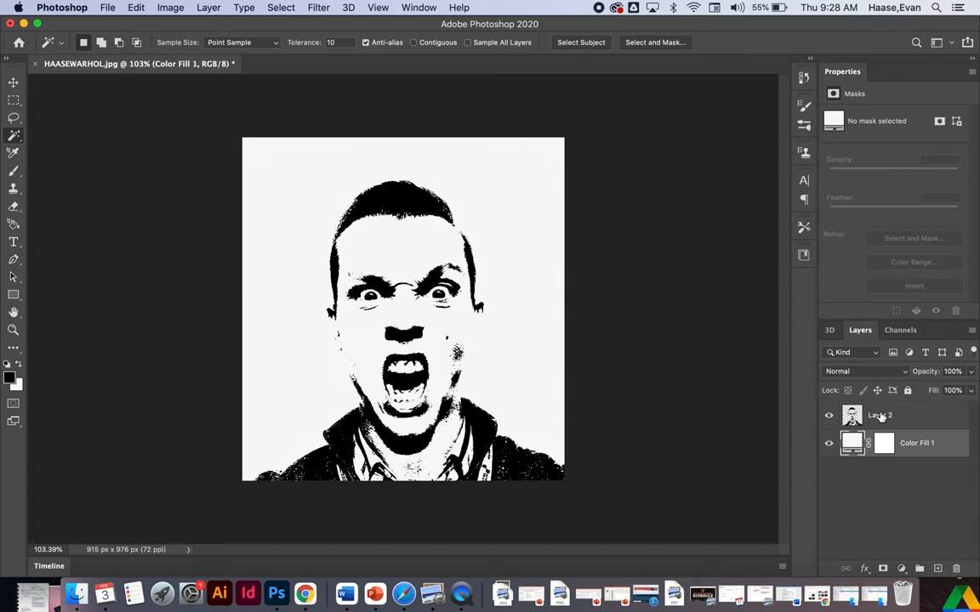
left_click(881, 415)
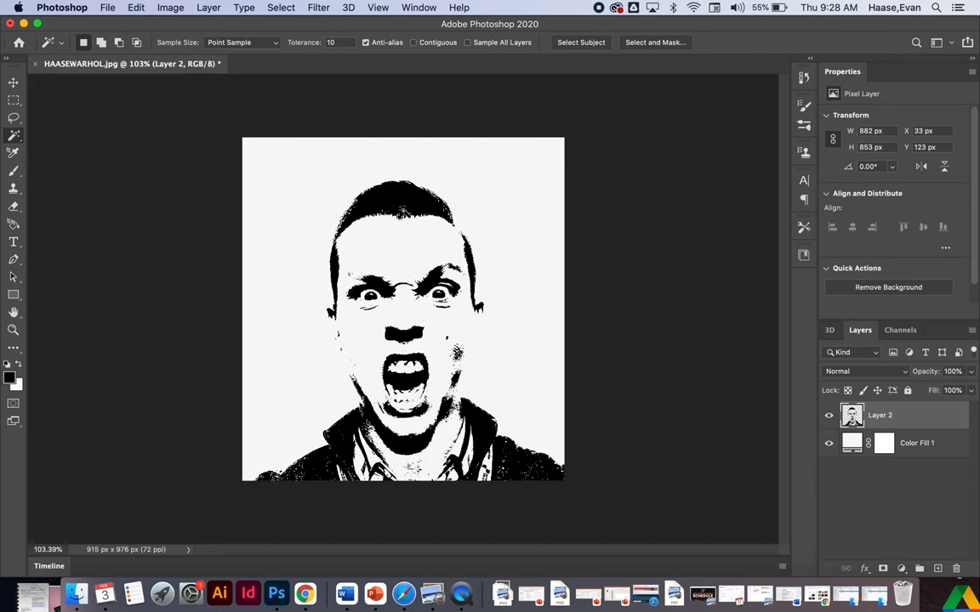
mouse_move(361, 425)
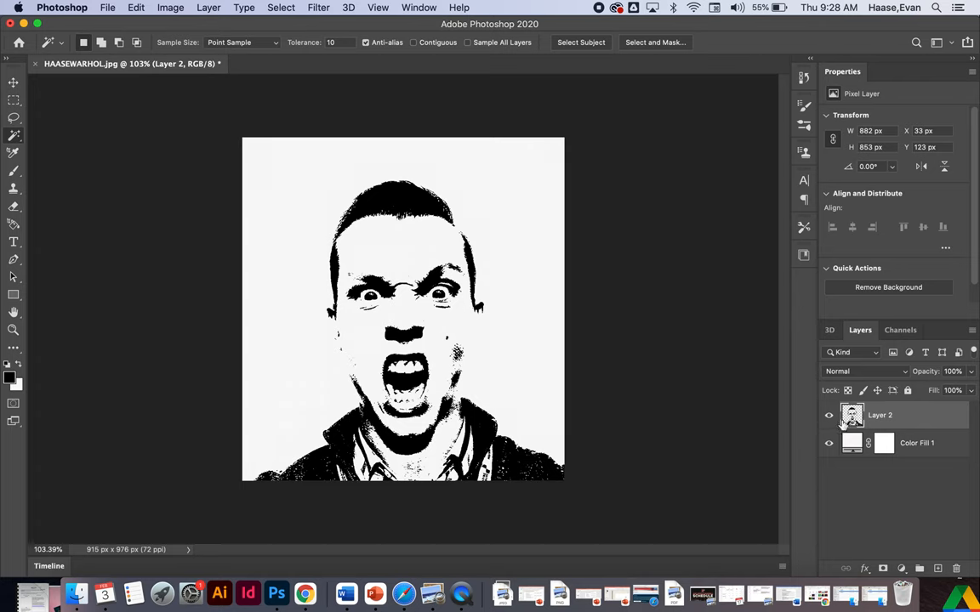
mouse_move(853, 443)
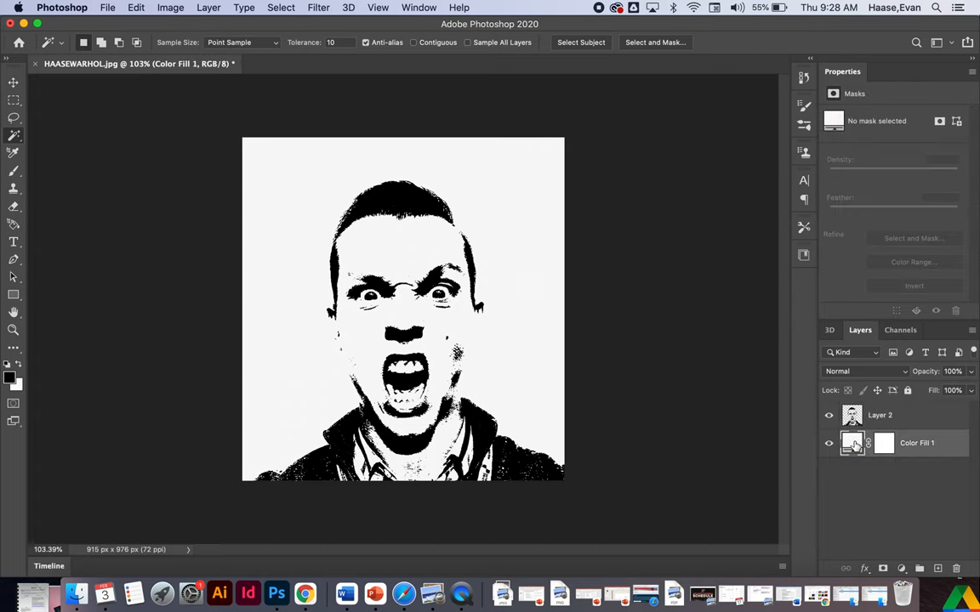
Open the Color Fill 1 colour picker and preview teal #07f8fb
left_click(852, 443)
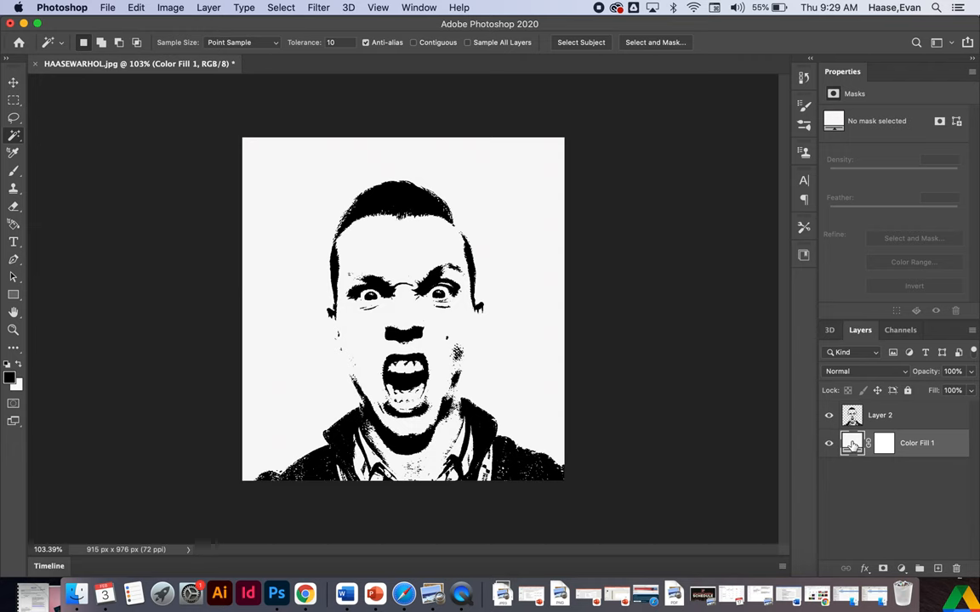
double_click(851, 442)
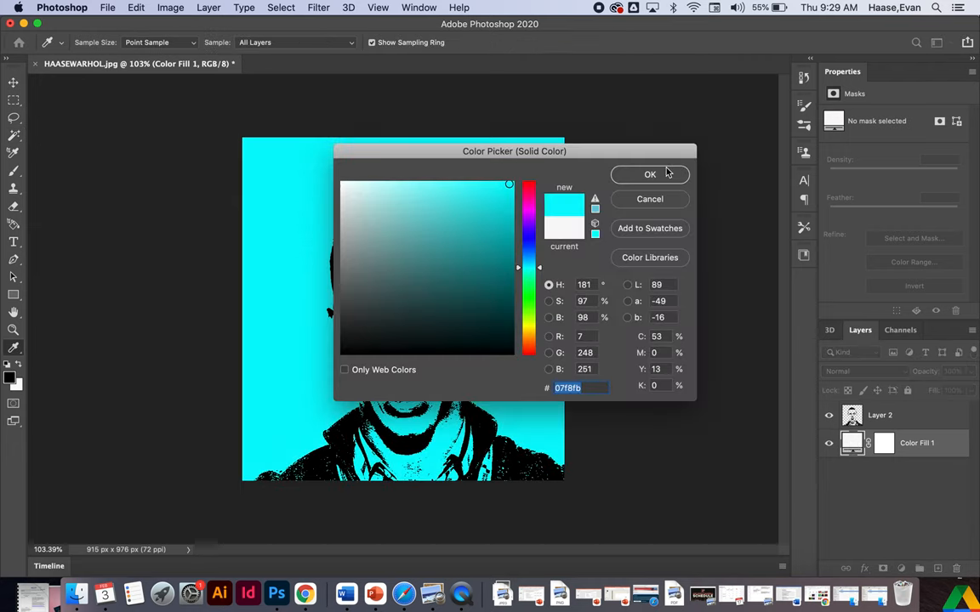
Confirm the teal background and add an empty Layer 3 beneath the black face
left_click(649, 173)
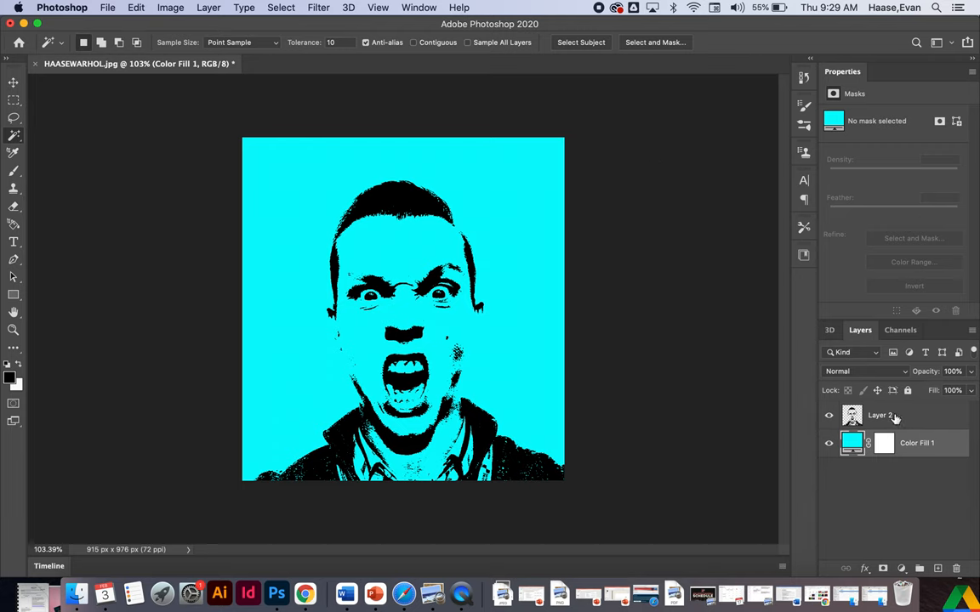
left_click(879, 415)
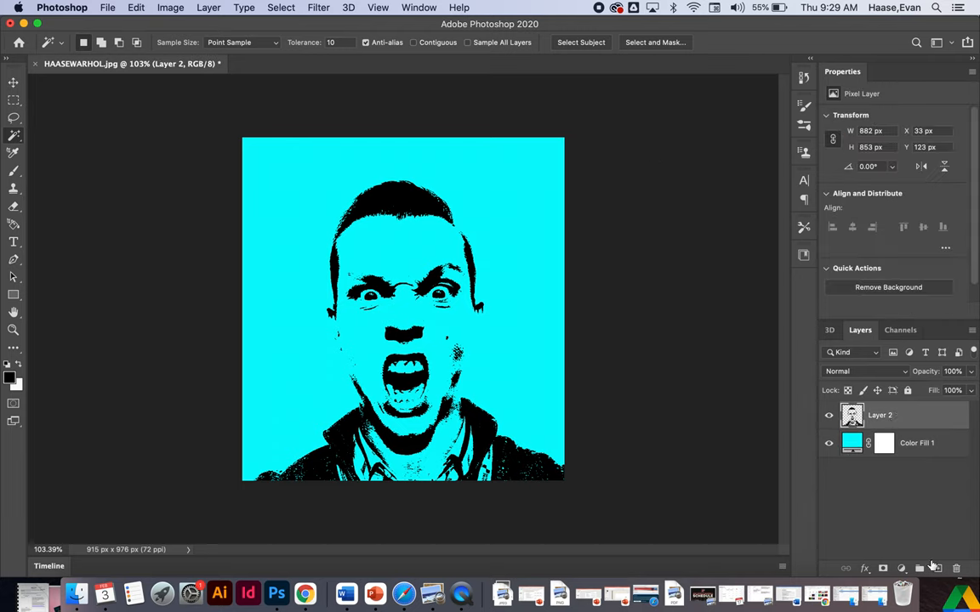
left_click(938, 569)
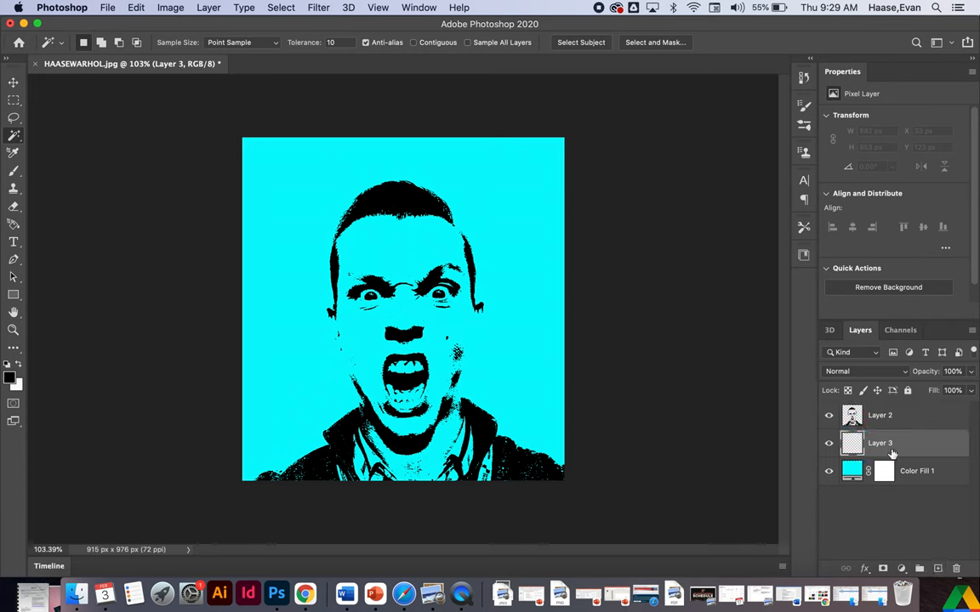
left_click(13, 171)
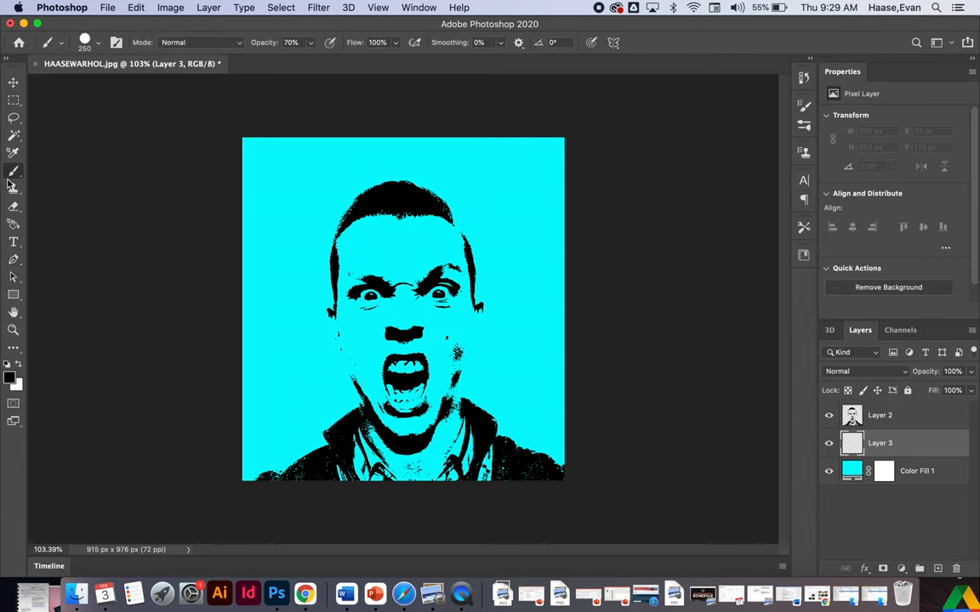
mouse_move(10, 379)
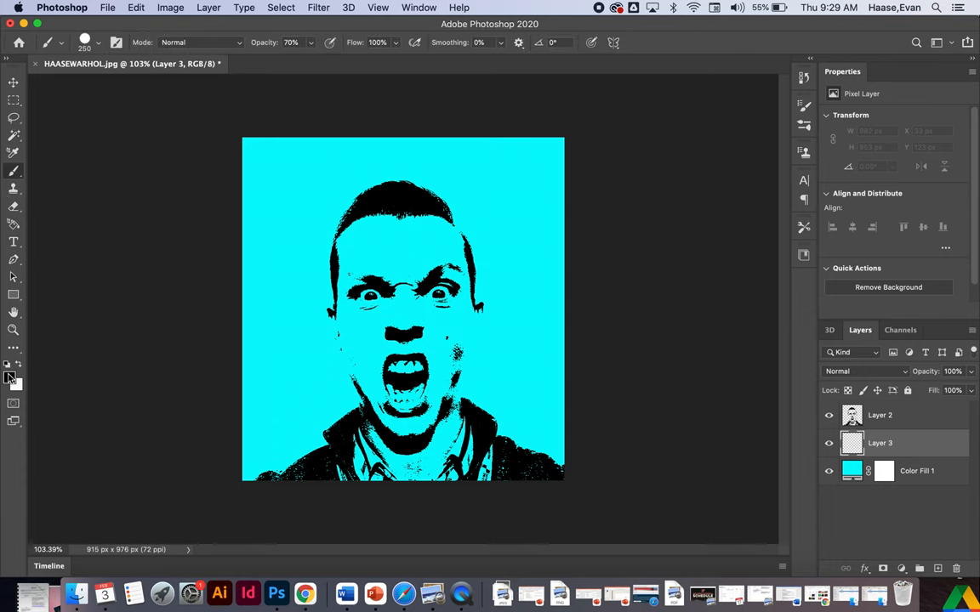
mouse_move(8, 377)
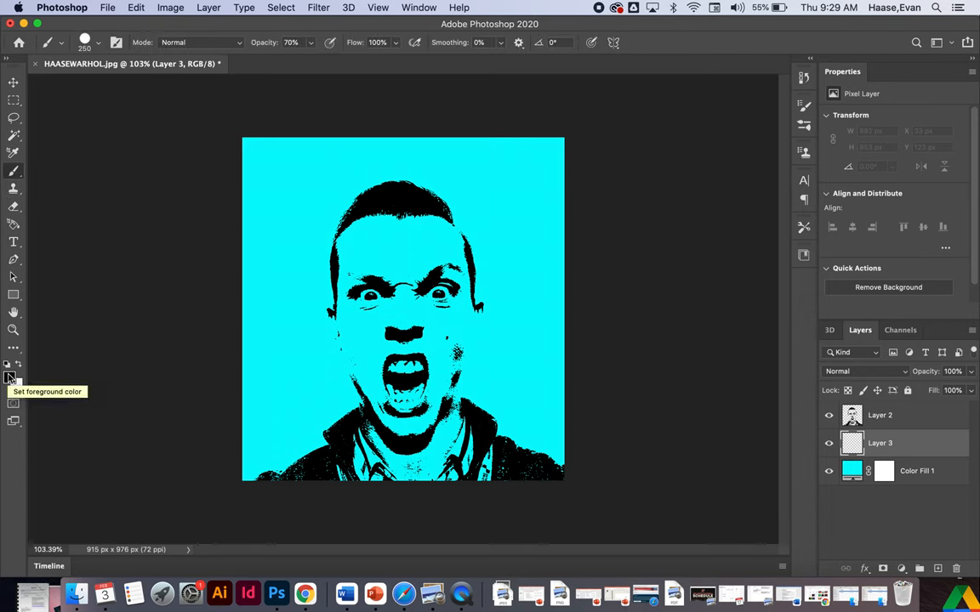
Set the foreground painting colour to orange #fba002
left_click(9, 376)
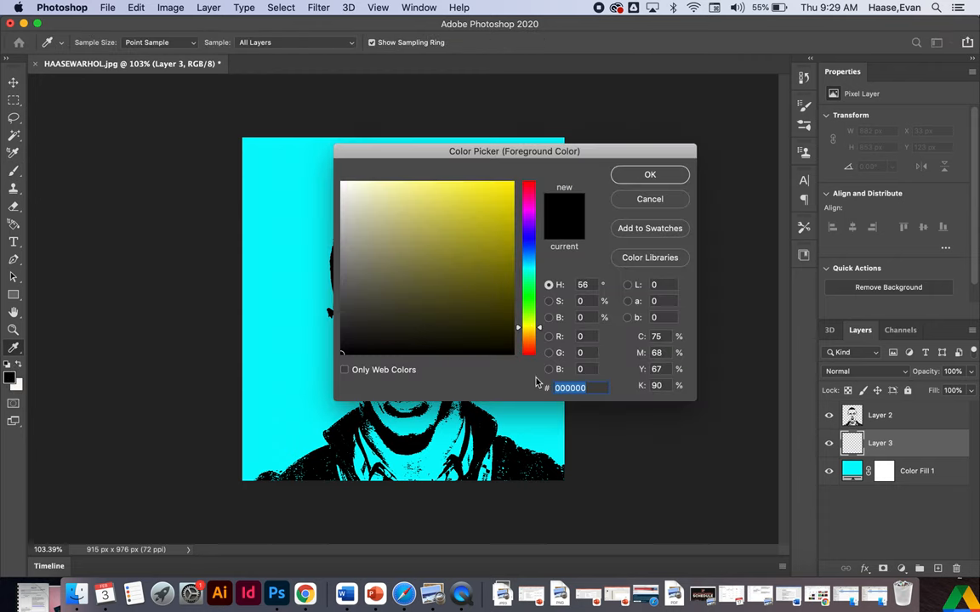
left_click(468, 188)
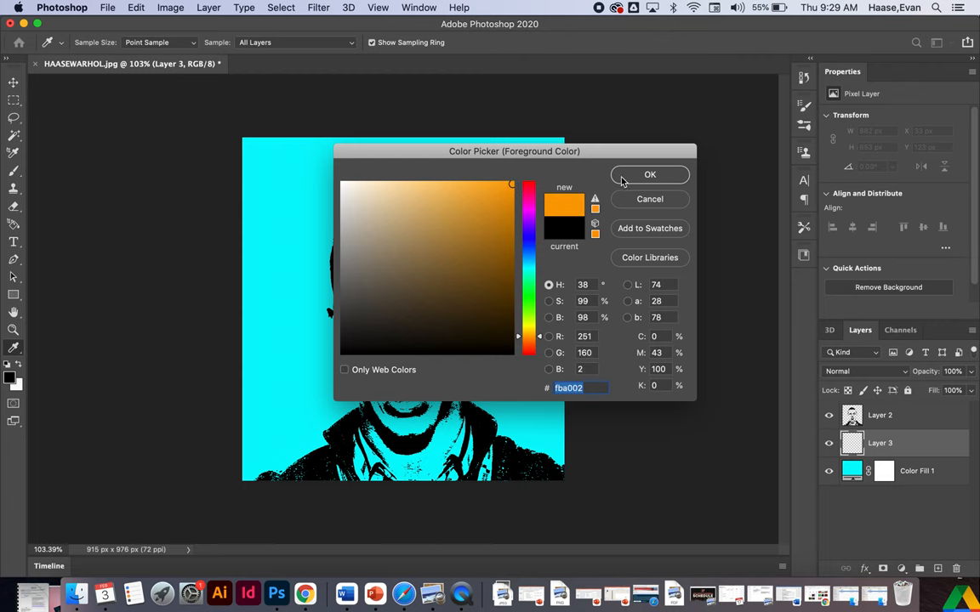
left_click(650, 175)
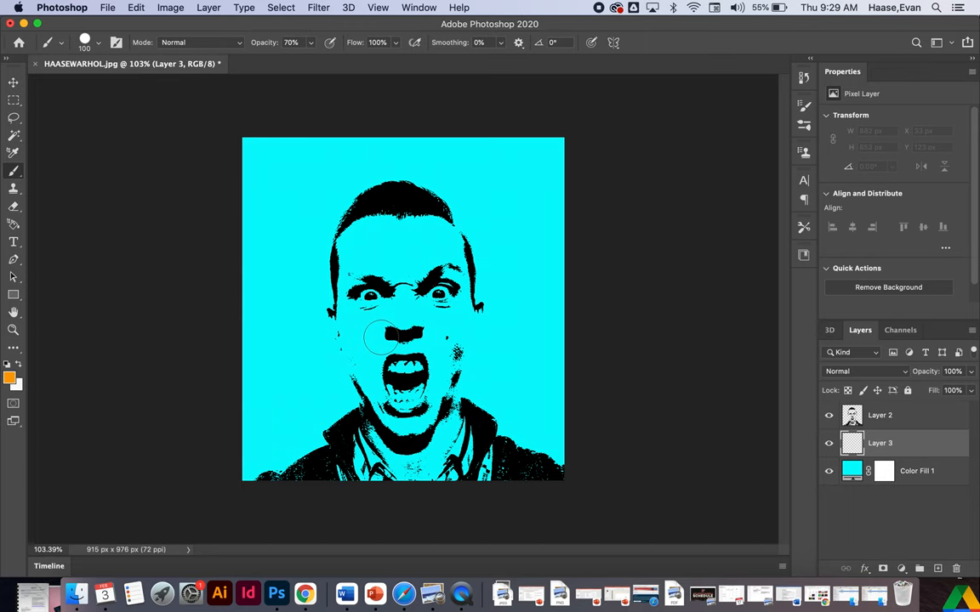
Paint orange at 100% opacity over the forehead, face and neck on Layer 3
left_click(366, 238)
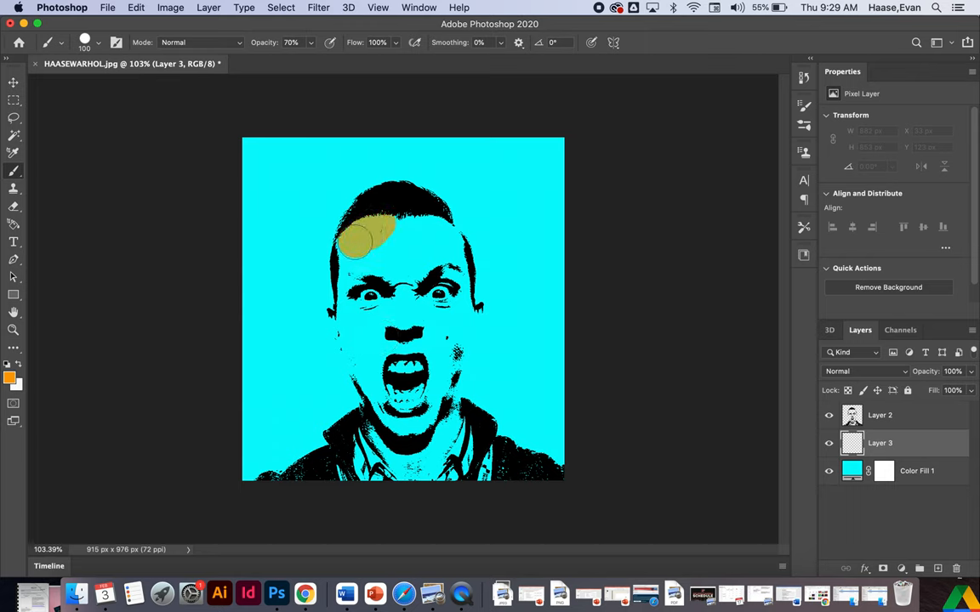
left_click_drag(361, 239, 383, 391)
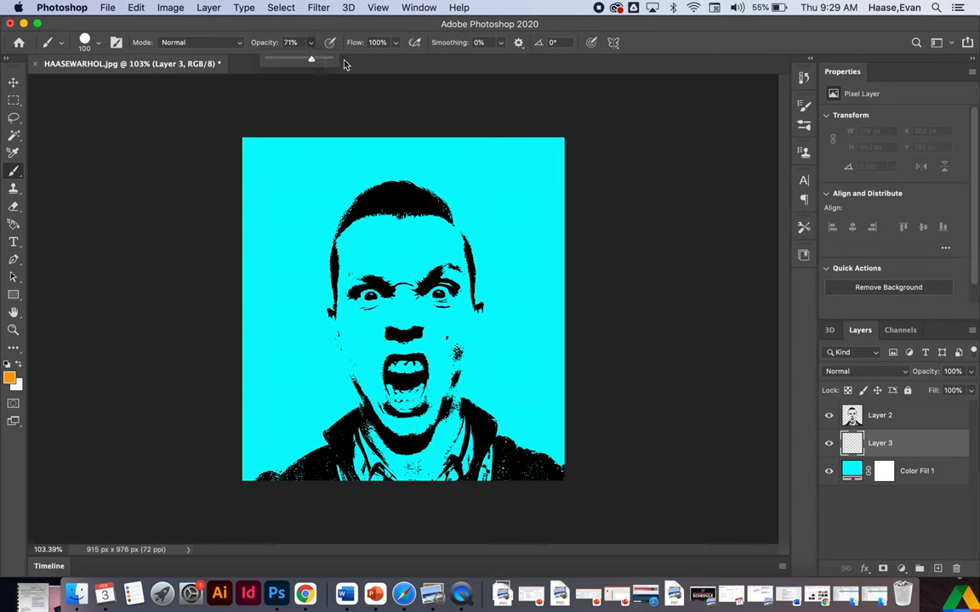
left_click_drag(366, 230, 374, 324)
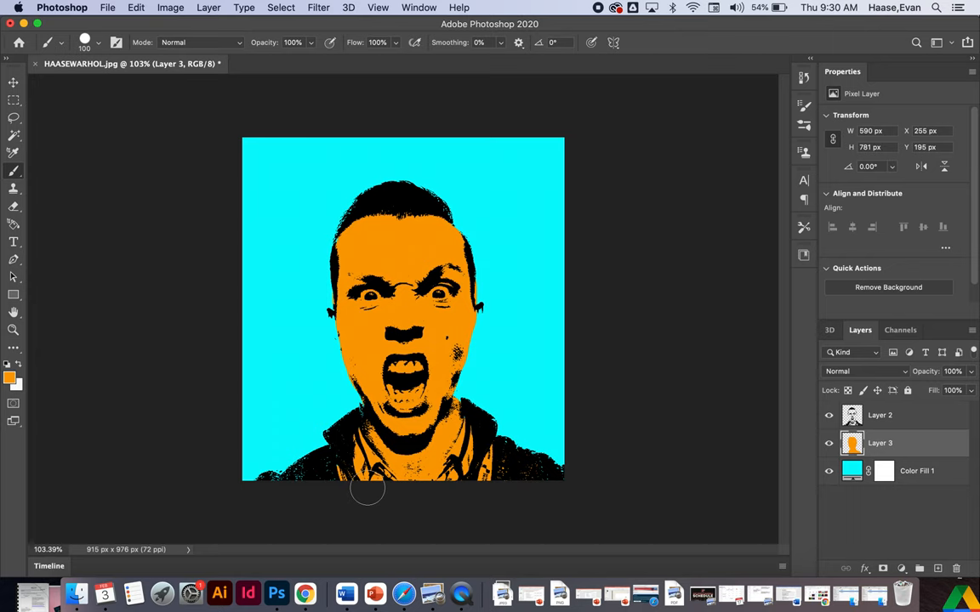
mouse_move(756, 327)
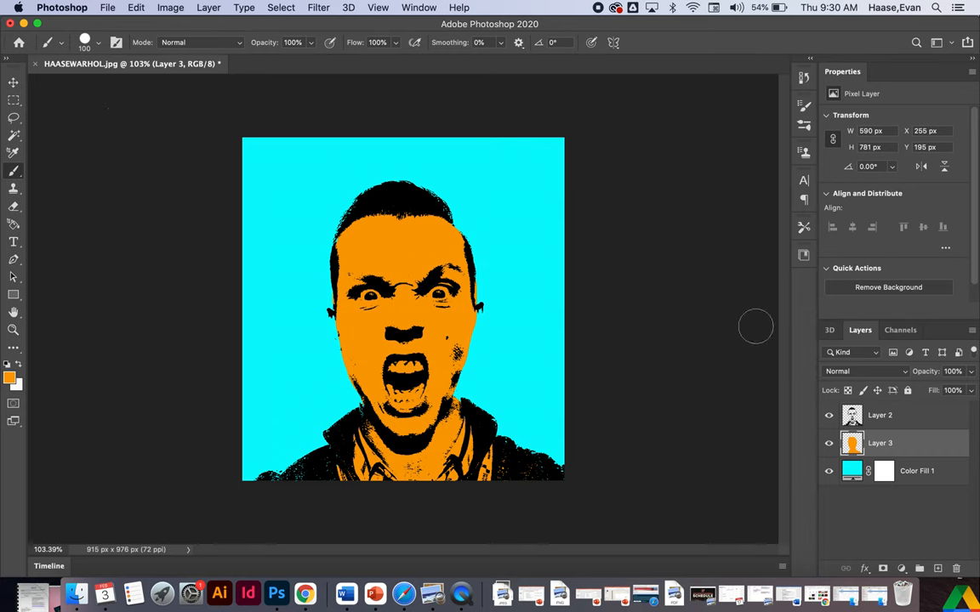
mouse_move(893, 426)
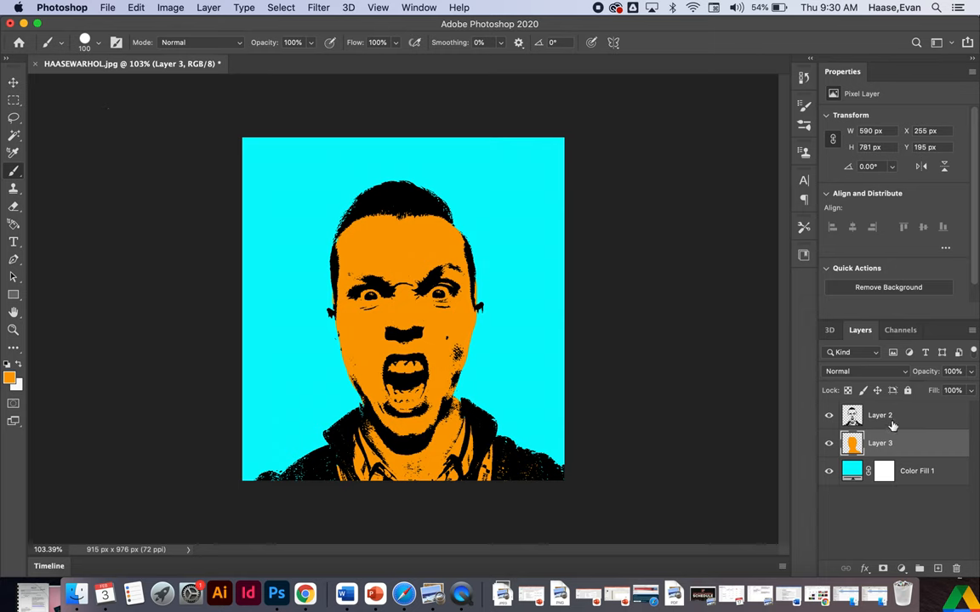
On Layer 2, select the black areas with Color Range at Fuzziness 40
left_click(880, 415)
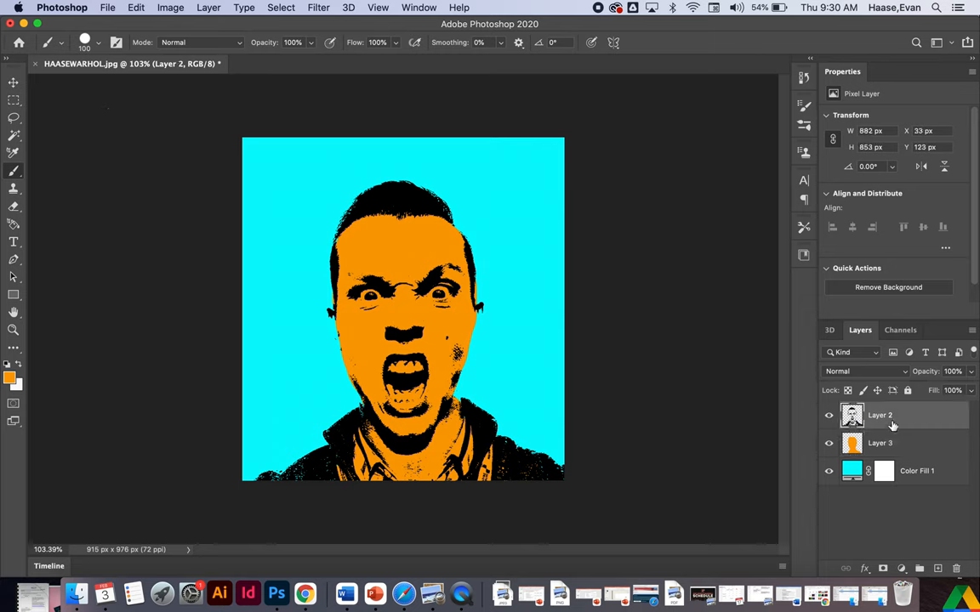
left_click(281, 7)
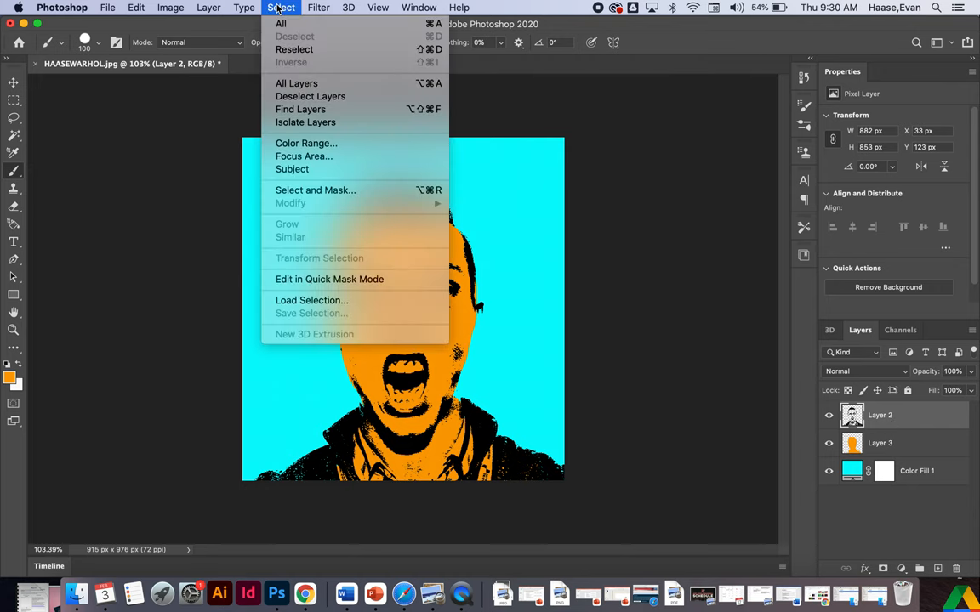
left_click(306, 143)
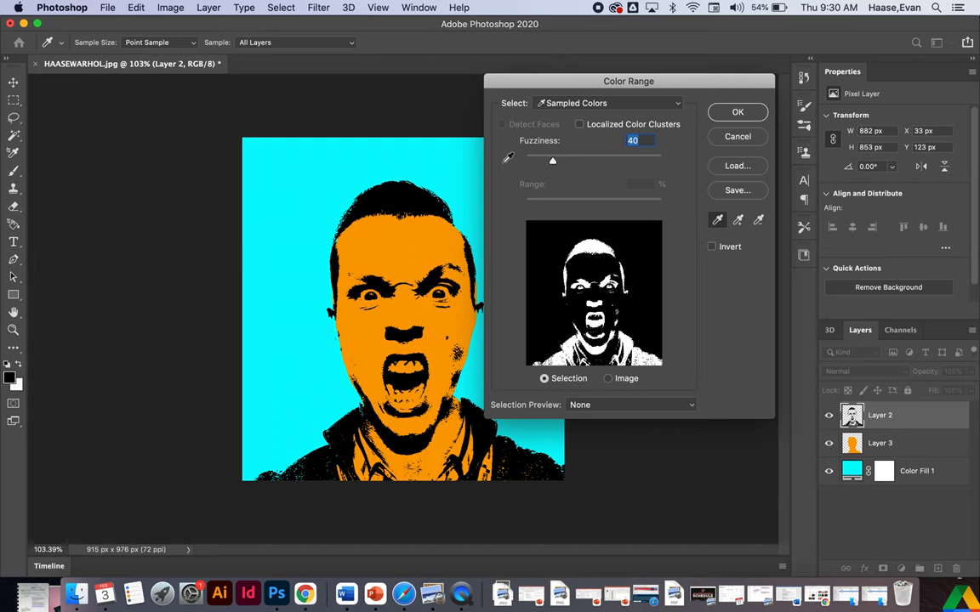
left_click(738, 112)
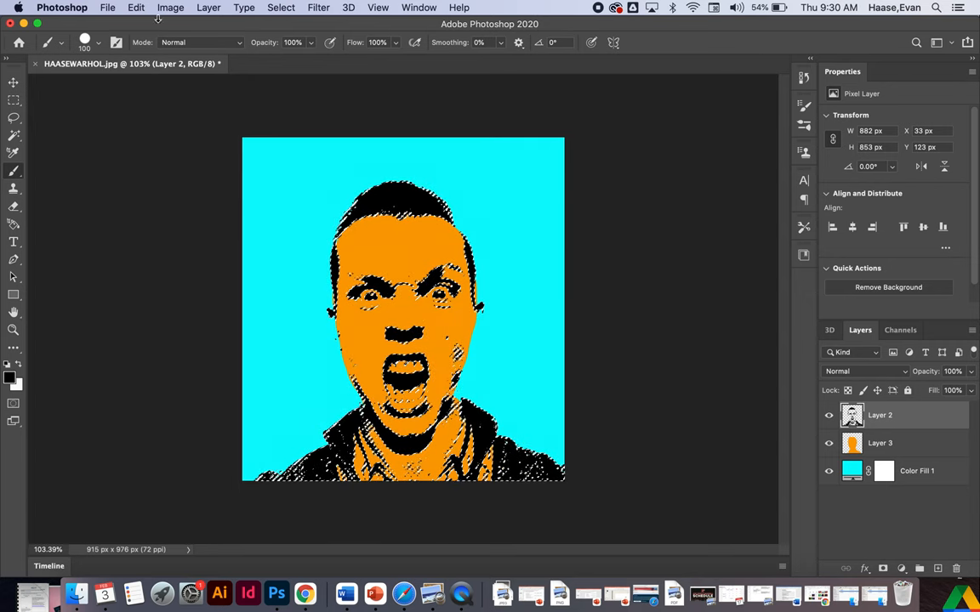
Fill the selected black areas of Layer 2 with dark purple #32044f
left_click(135, 6)
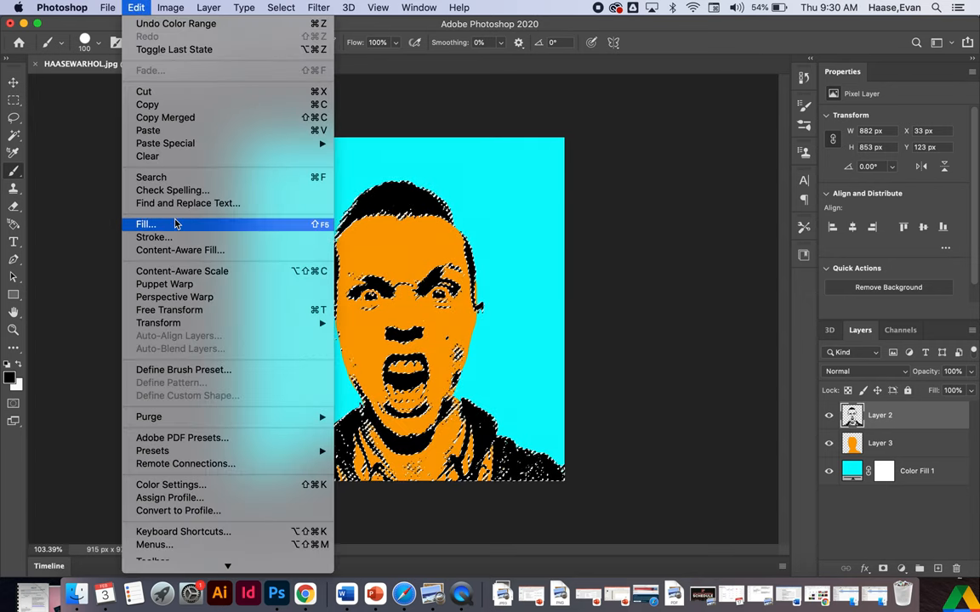
left_click(146, 223)
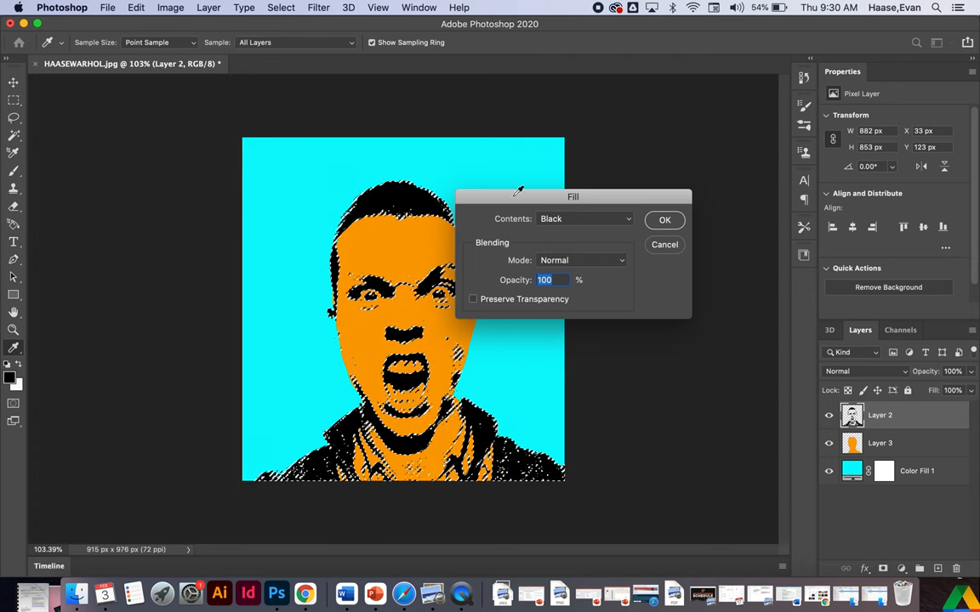
left_click(584, 219)
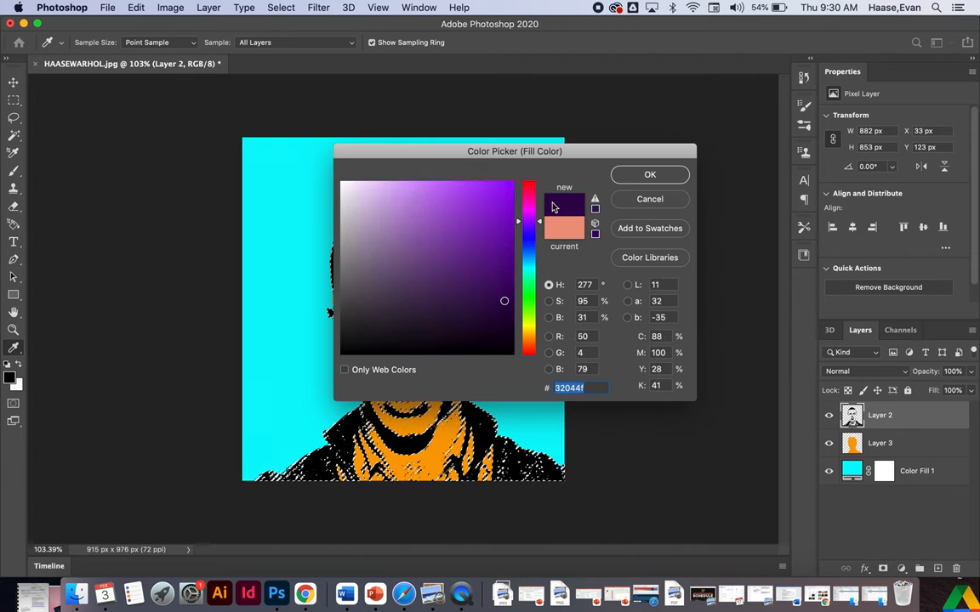
left_click(650, 174)
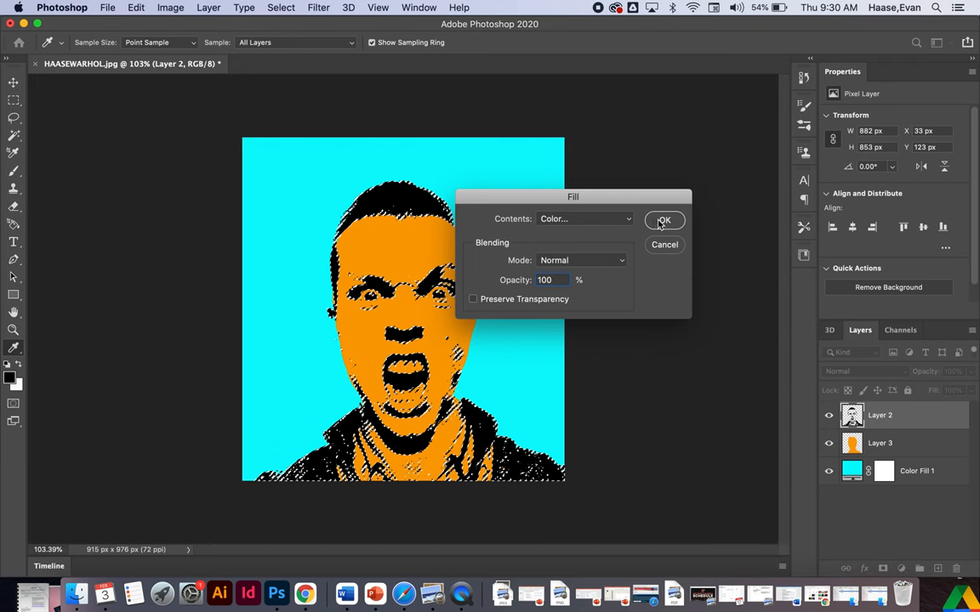
left_click(664, 220)
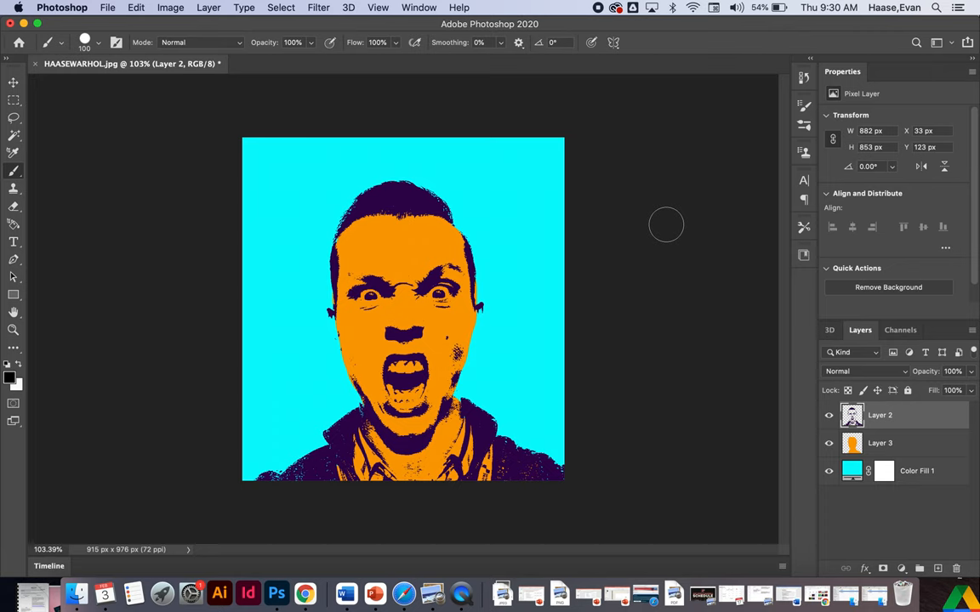
mouse_move(431, 28)
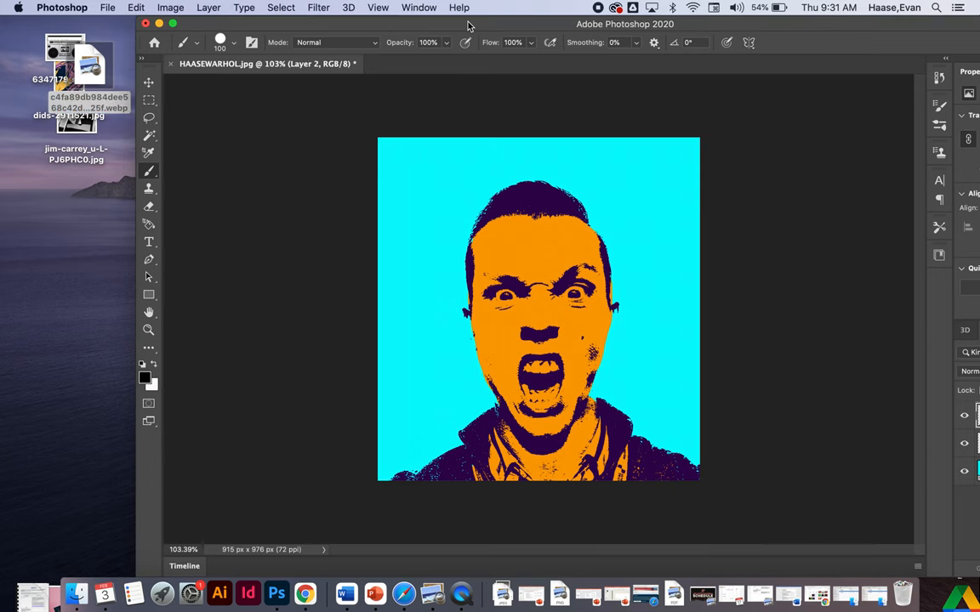
Save the layered artwork as HAASEWARHOL.psd in Photoshop format on the Desktop
left_click(107, 6)
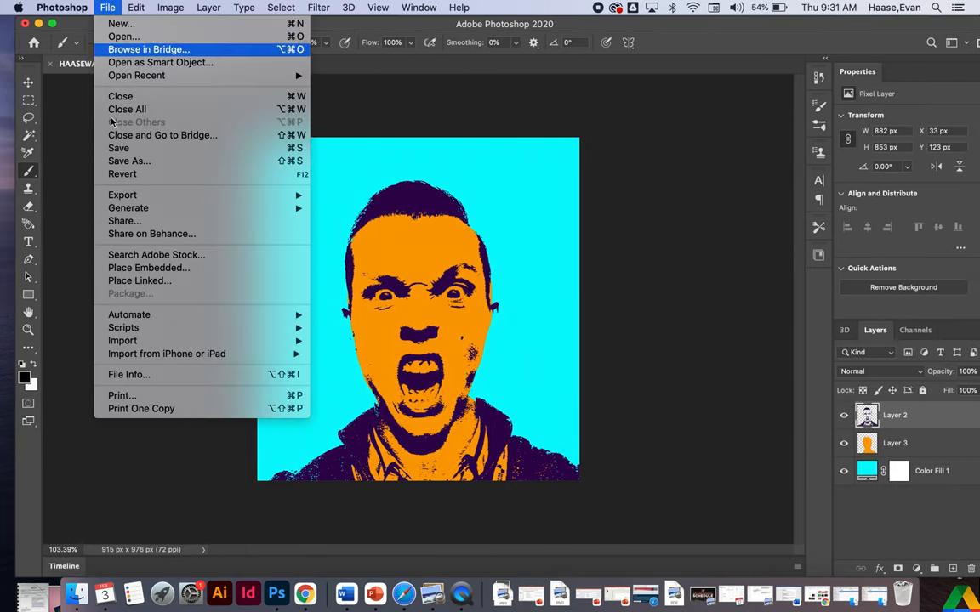
left_click(391, 382)
type("H")
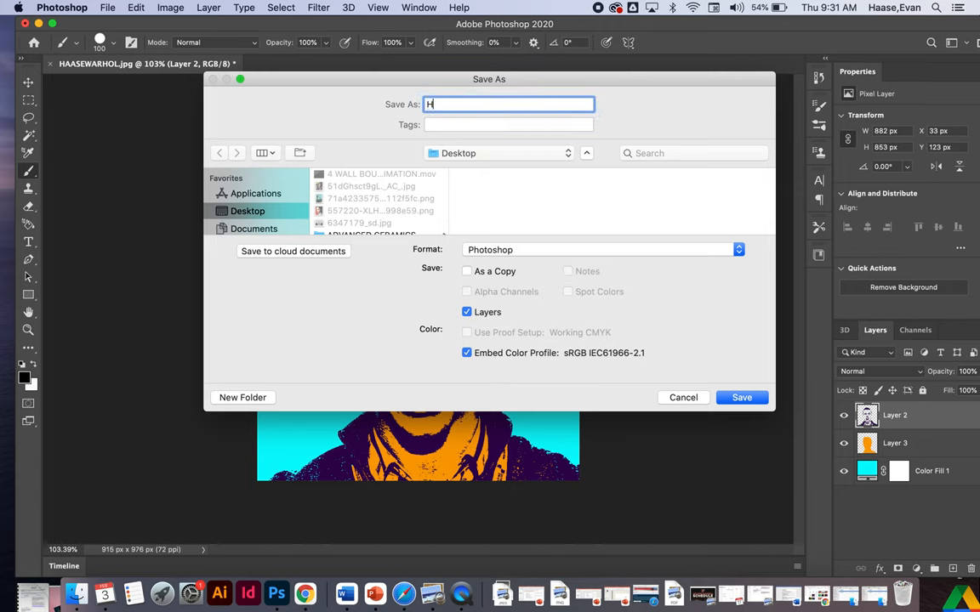
type("AASEWARHOL")
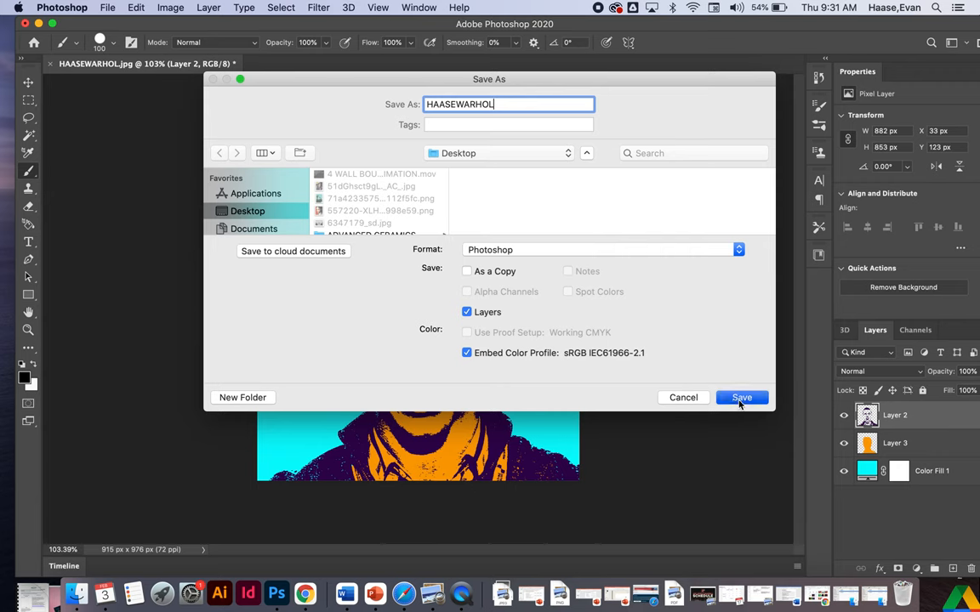
left_click(741, 398)
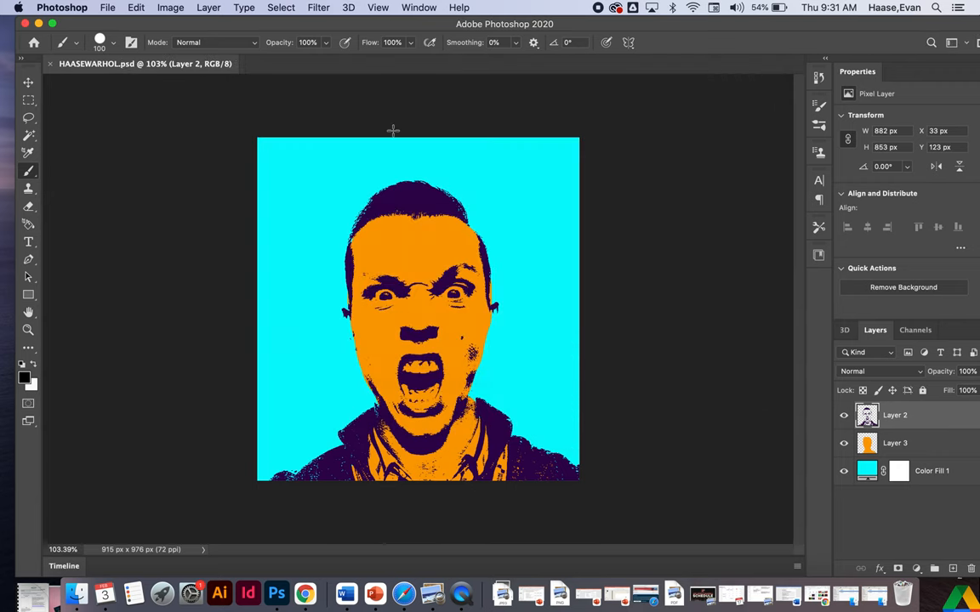
Export the cyan-background version as a JPG to the Desktop
left_click(107, 7)
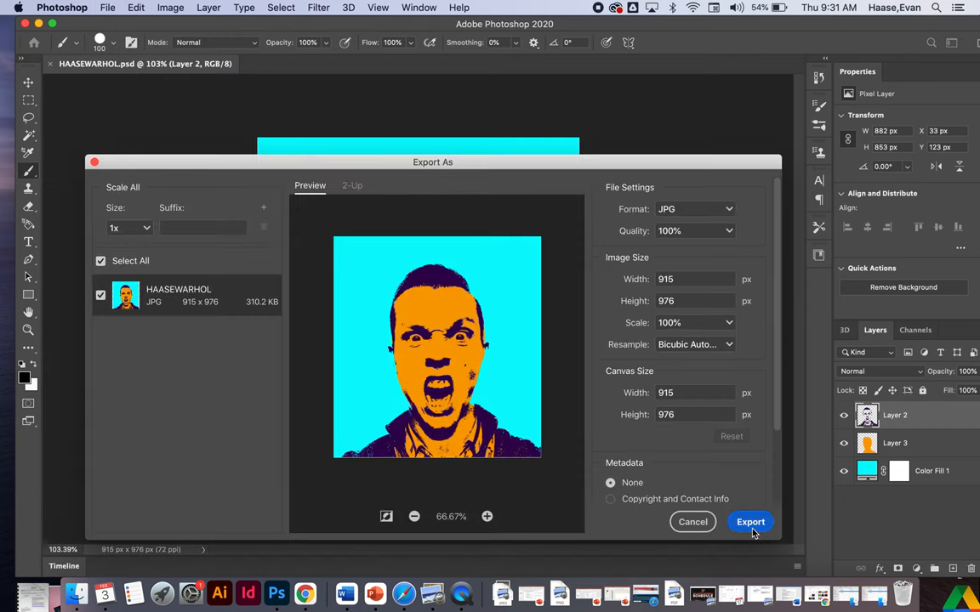
left_click(750, 521)
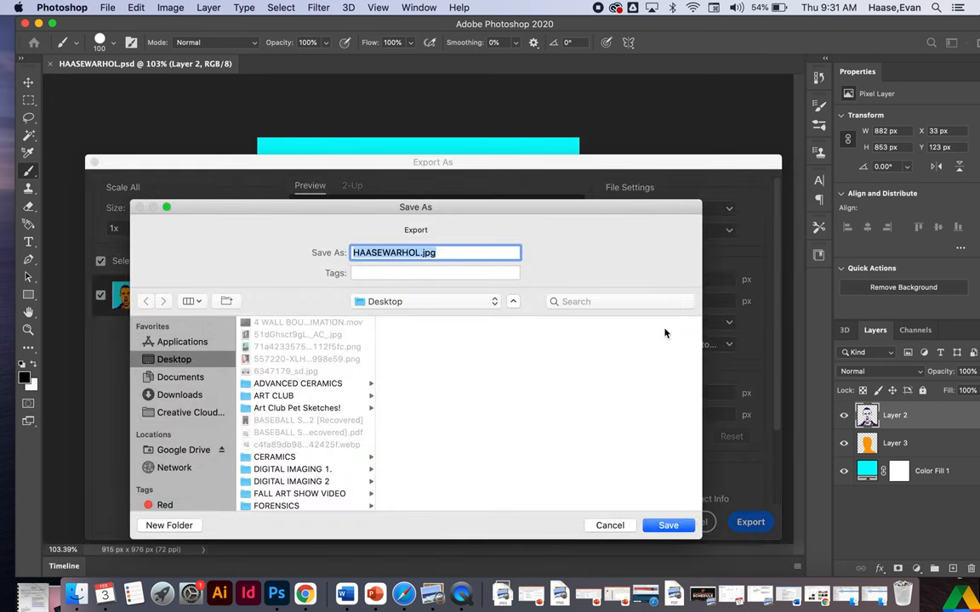
left_click(418, 252)
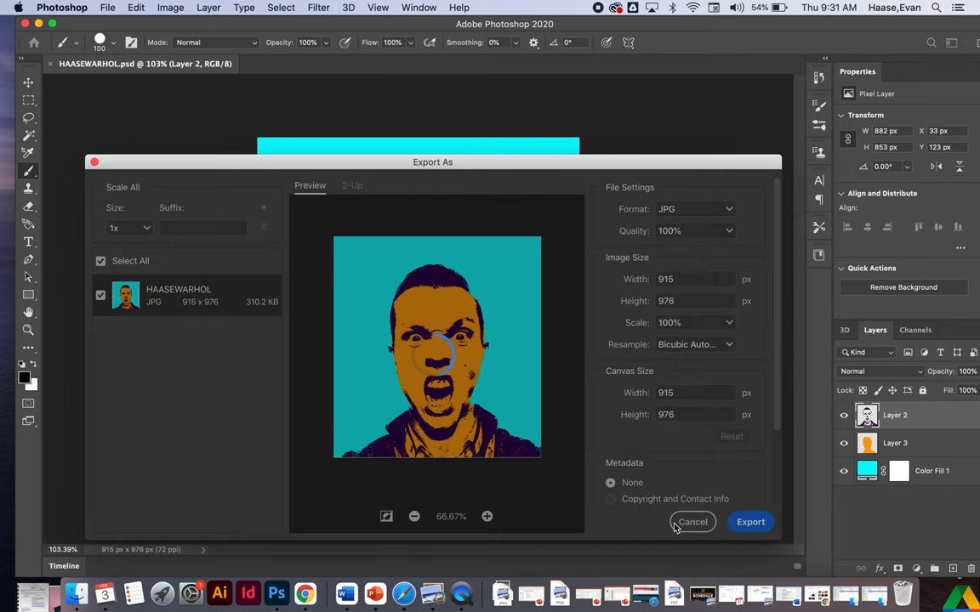
left_click(693, 521)
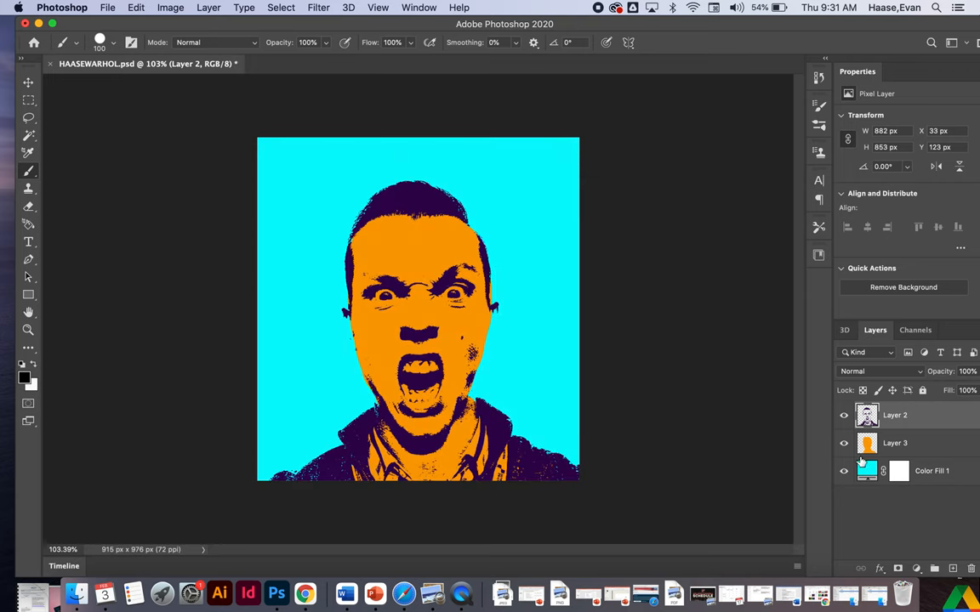
Change the Color Fill 1 background to dark teal and reselect Layer 2
double_click(866, 471)
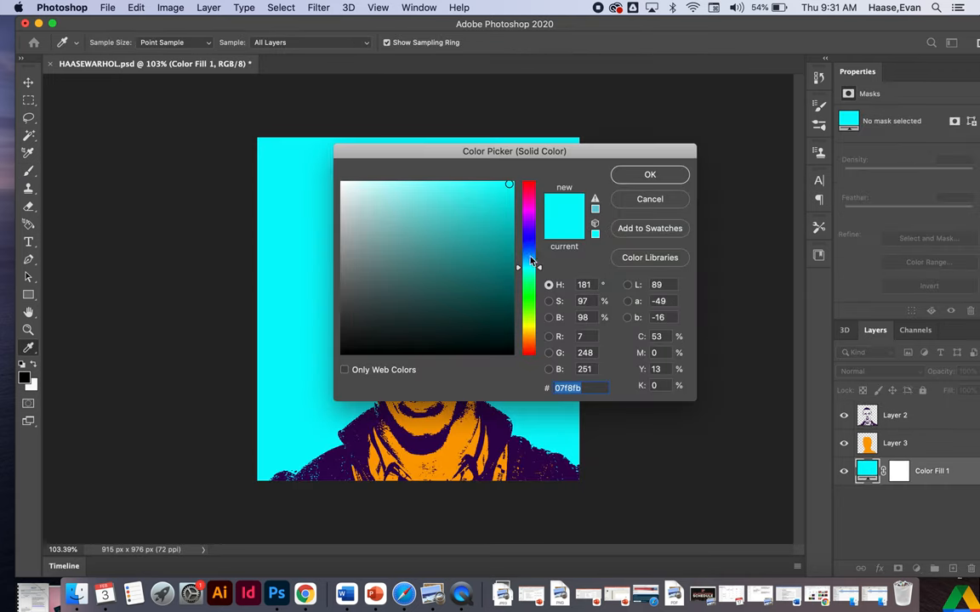
left_click(650, 175)
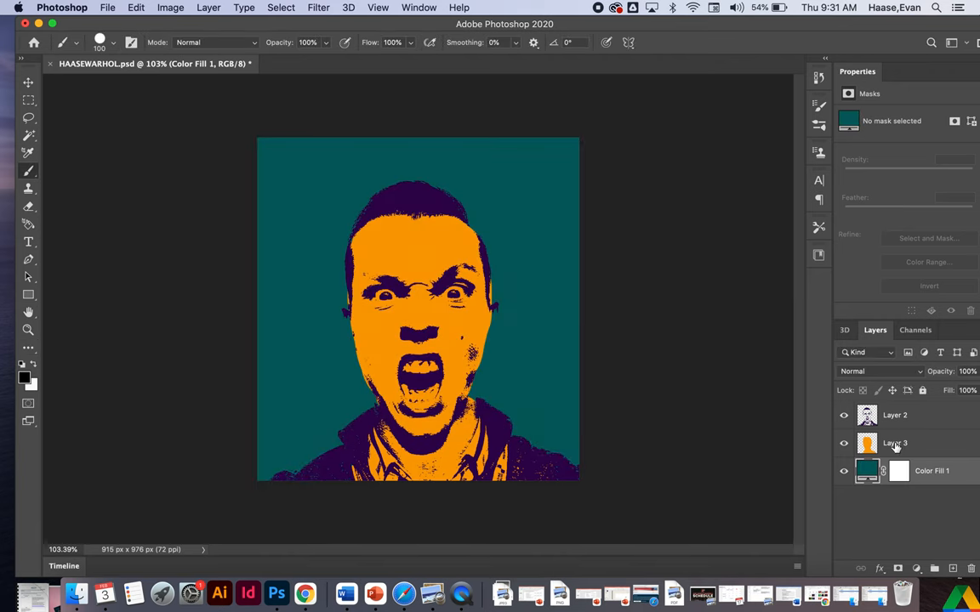
left_click(895, 415)
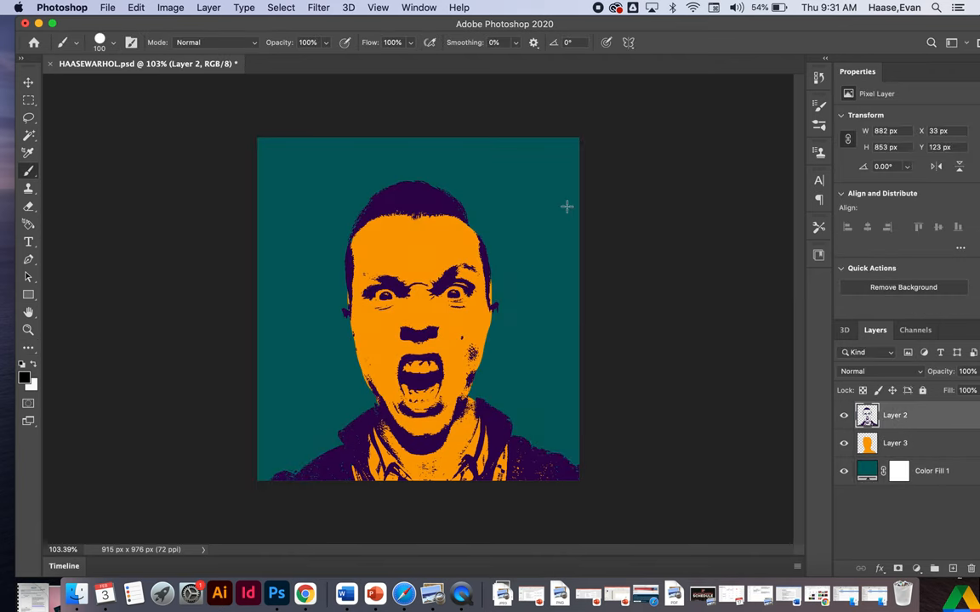
Export the teal version as HAASEWARHOL.jpg at 100% quality to the Desktop
left_click(107, 6)
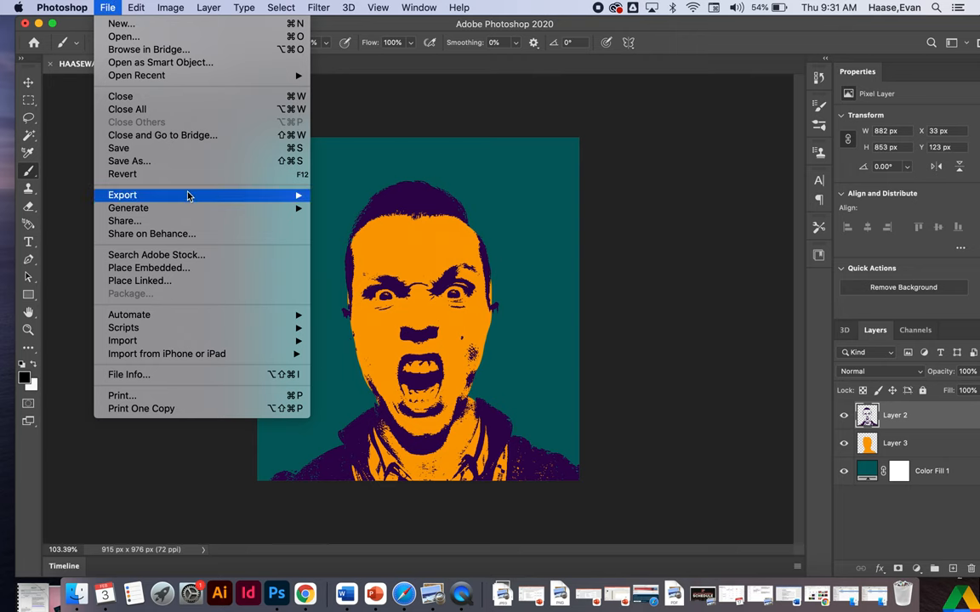
mouse_move(122, 195)
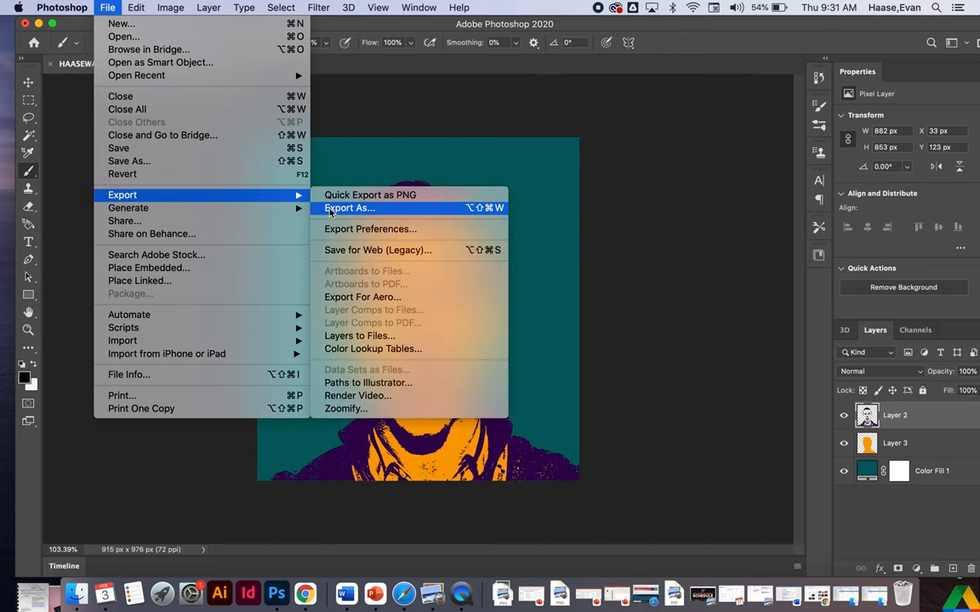
left_click(349, 208)
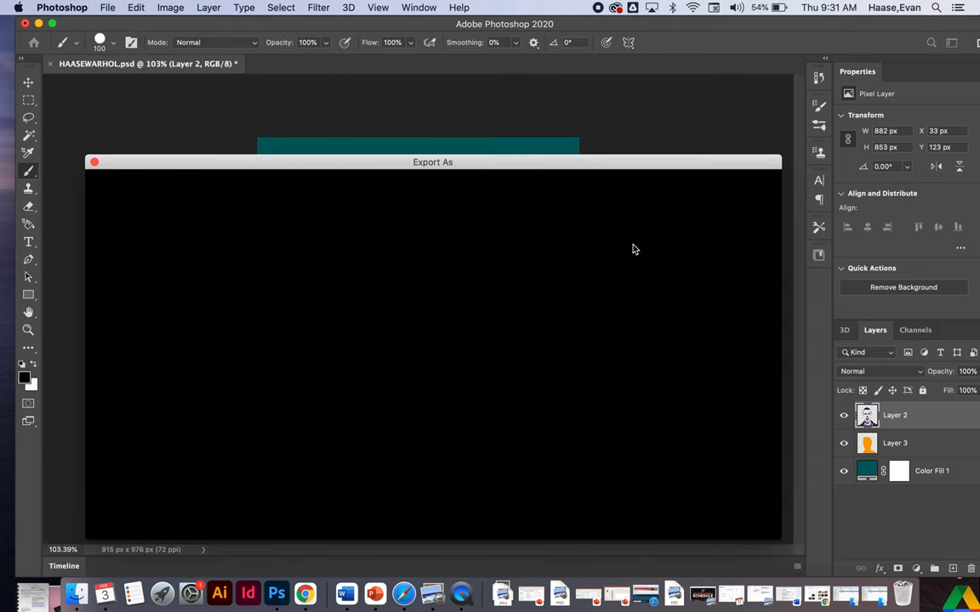
mouse_move(452, 280)
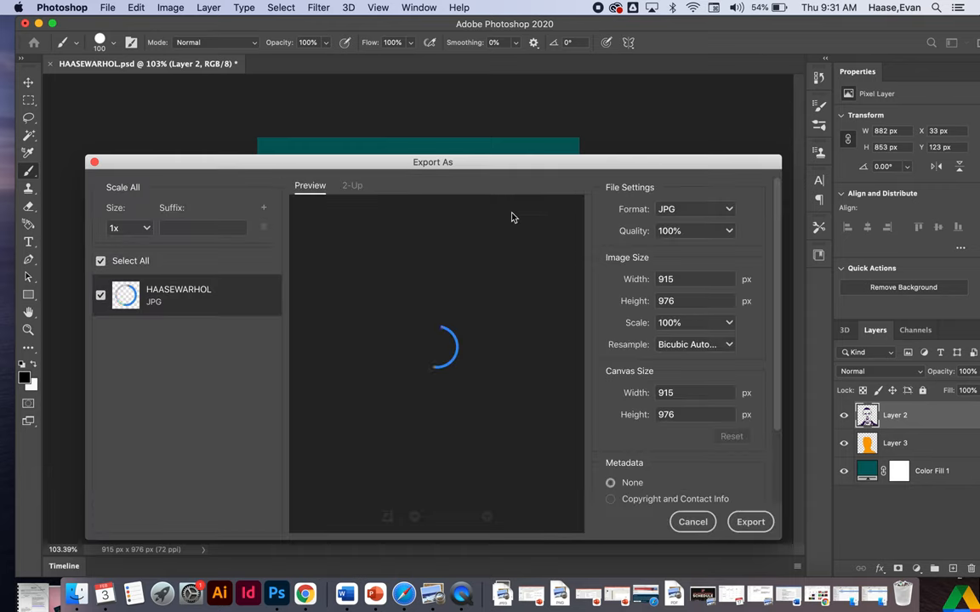
left_click(750, 521)
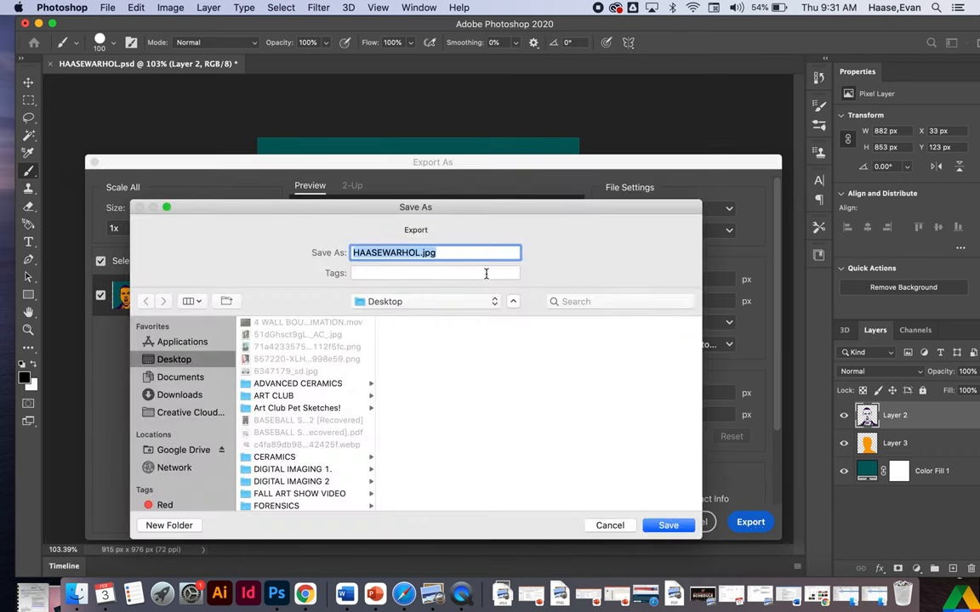
left_click(416, 253)
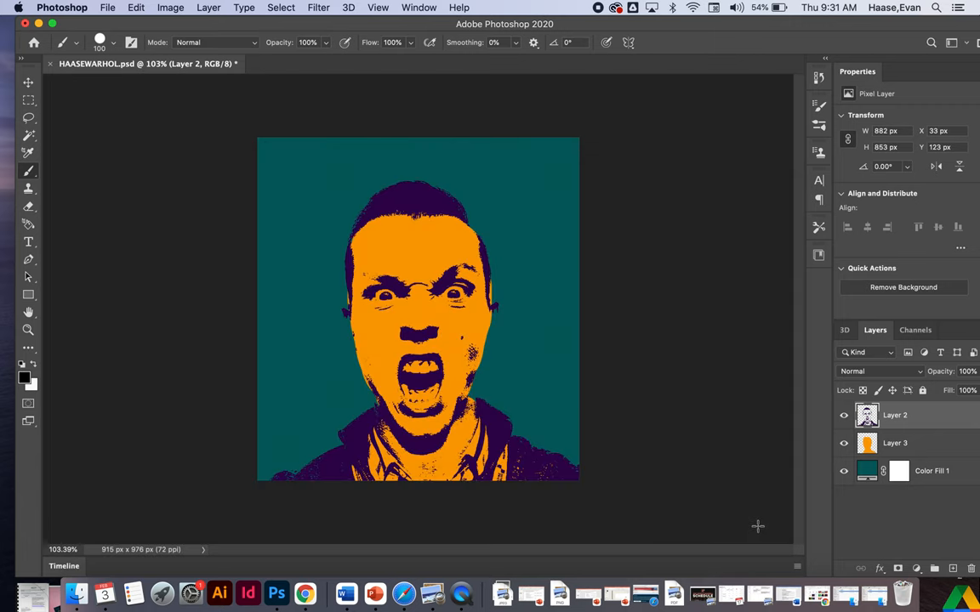
mouse_move(509, 382)
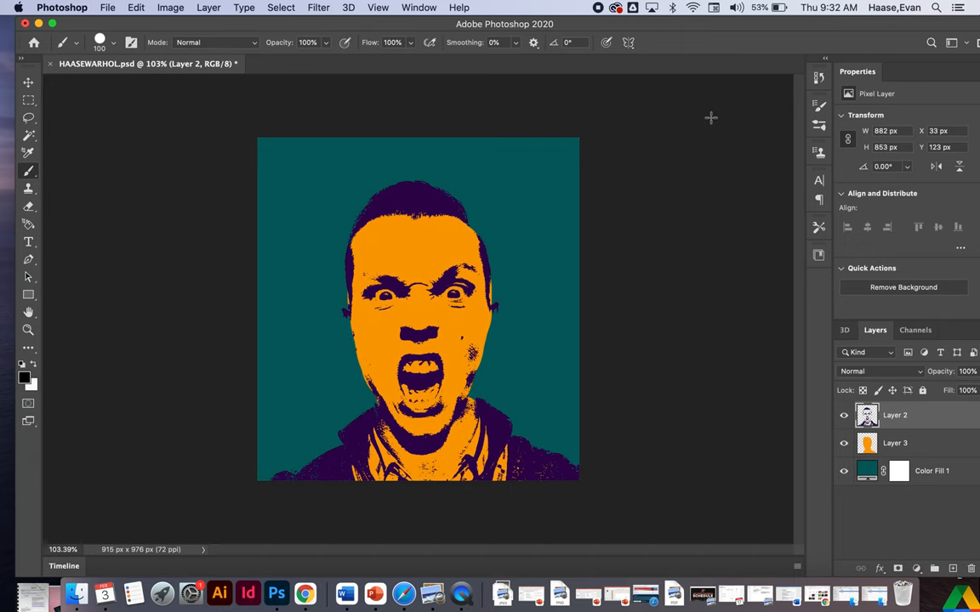
mouse_move(657, 33)
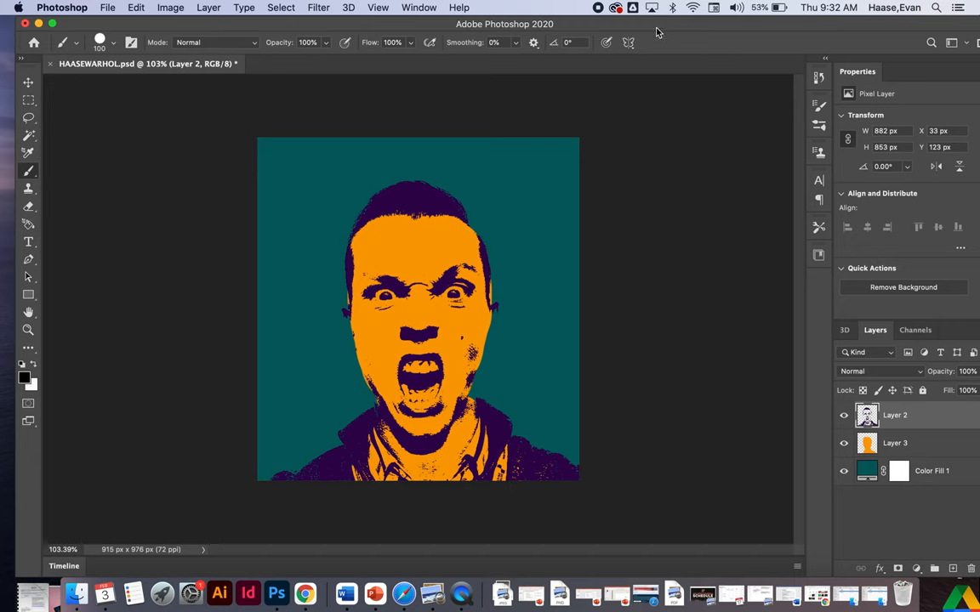
mouse_move(616, 7)
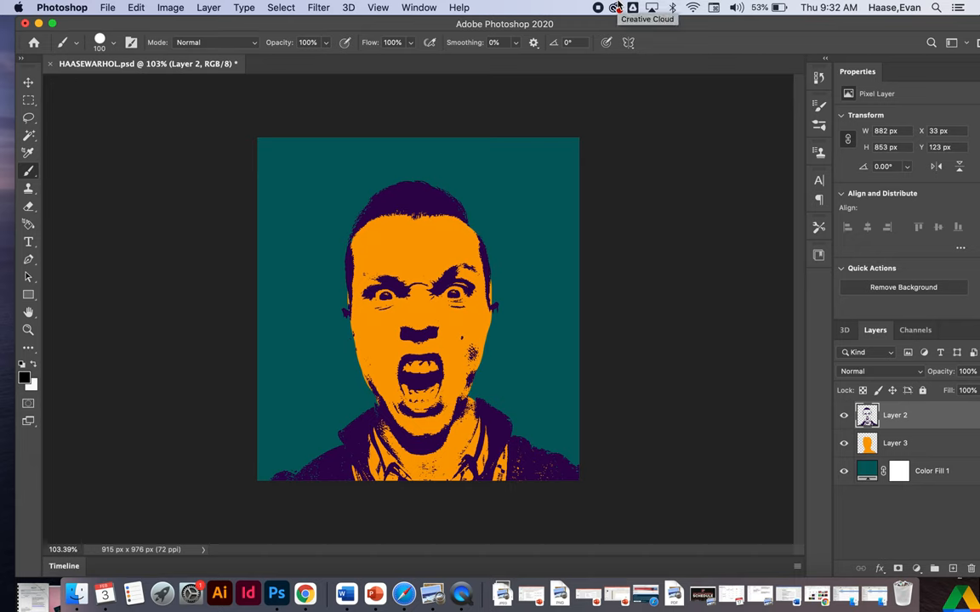
mouse_move(591, 7)
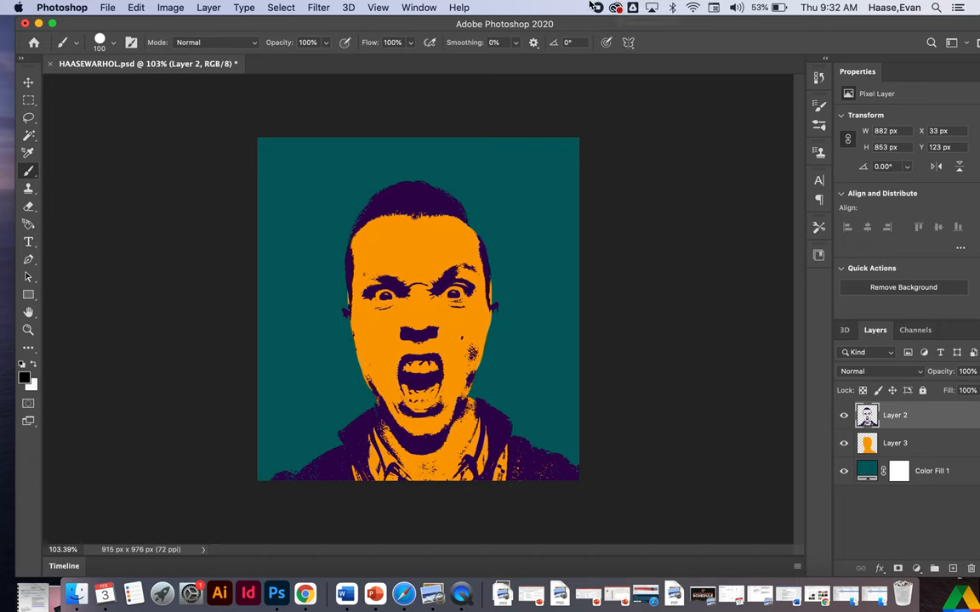